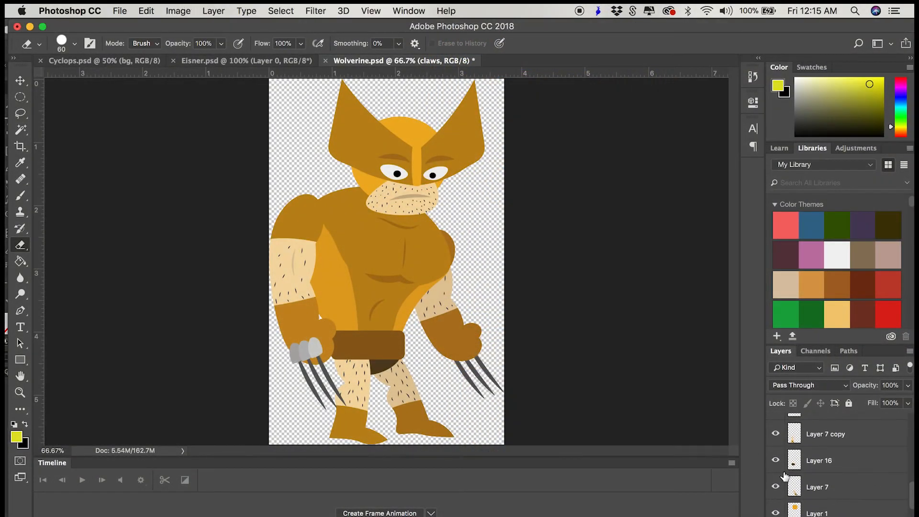
Group Wolverine's layers into +Character with head, body, +Right Arm, belt, +Right Leg and Torso.
double_click(817, 486)
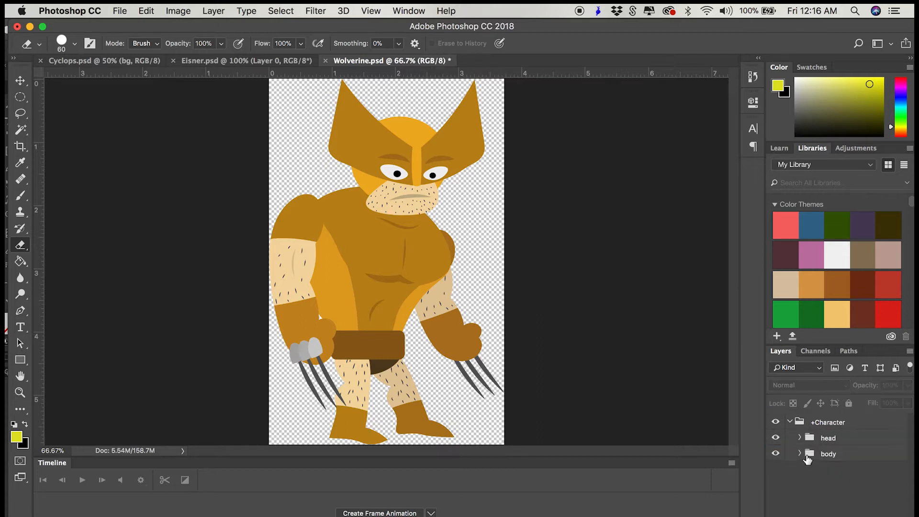
left_click(809, 453)
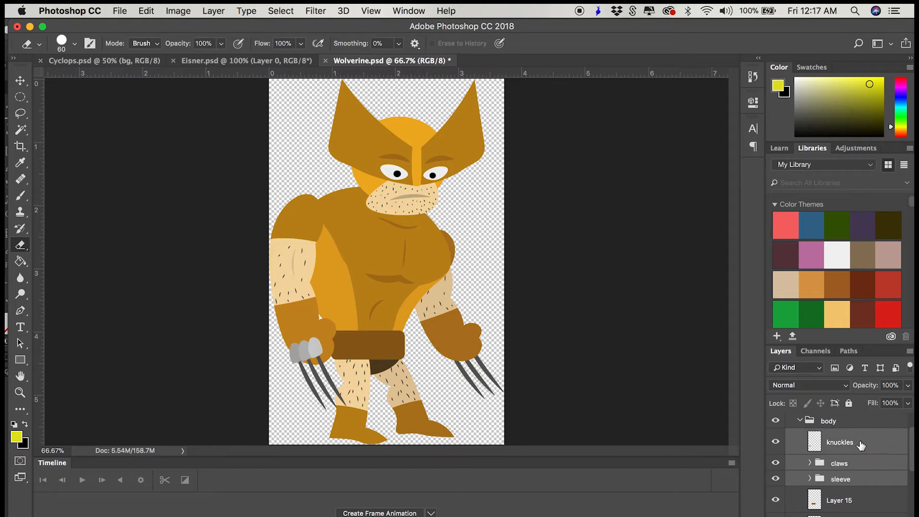
left_click(848, 436)
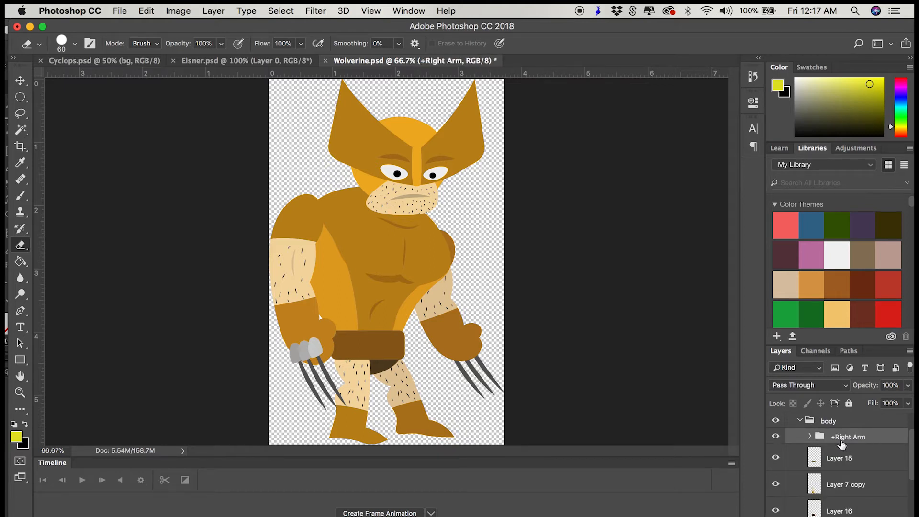
left_click(839, 457)
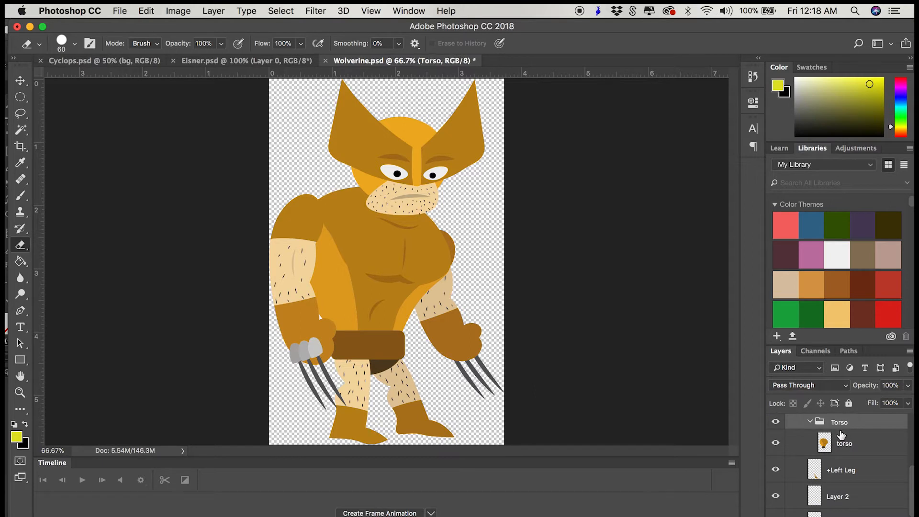
left_click(840, 469)
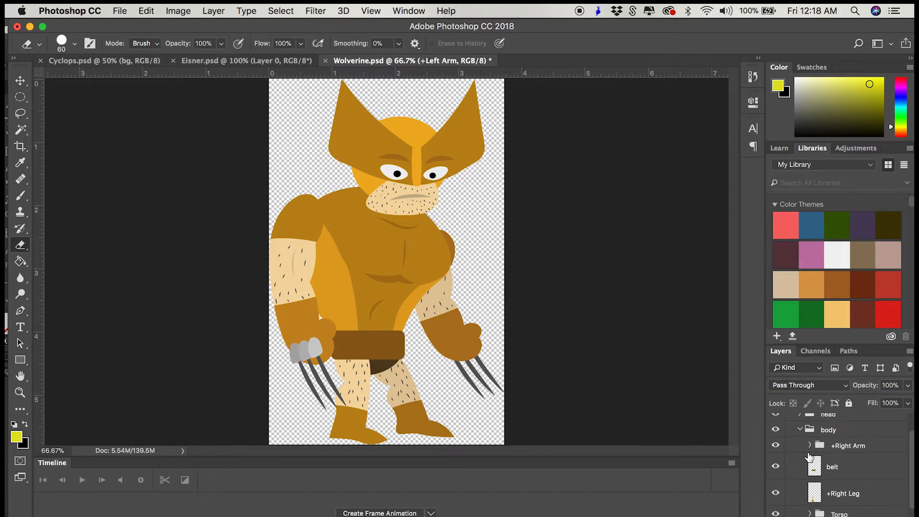
scroll("down", 3)
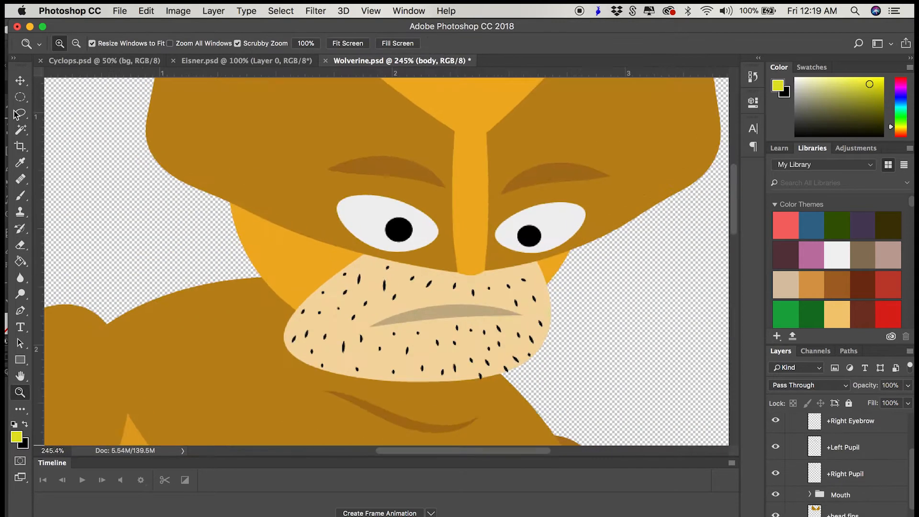
Rename Layer 22 to '+Right Pupil Range'.
left_click(19, 114)
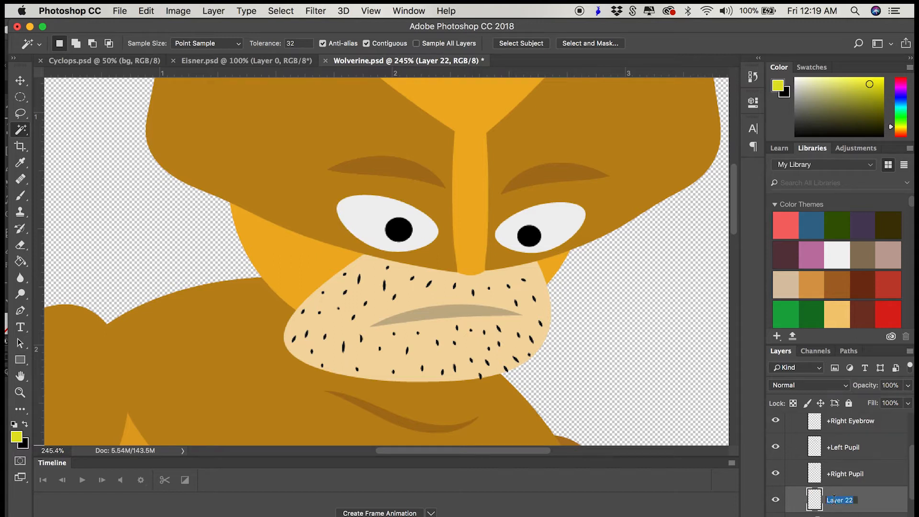
type("Right Pupil Range")
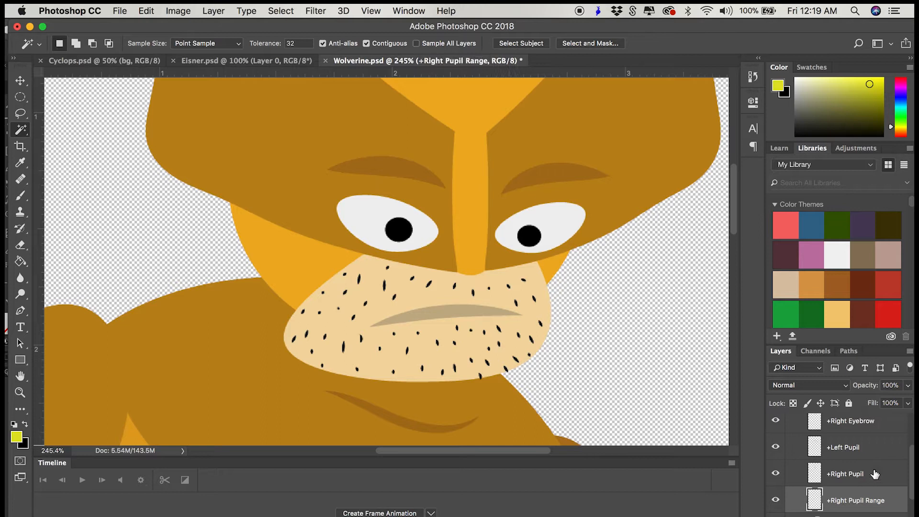
left_click(845, 474)
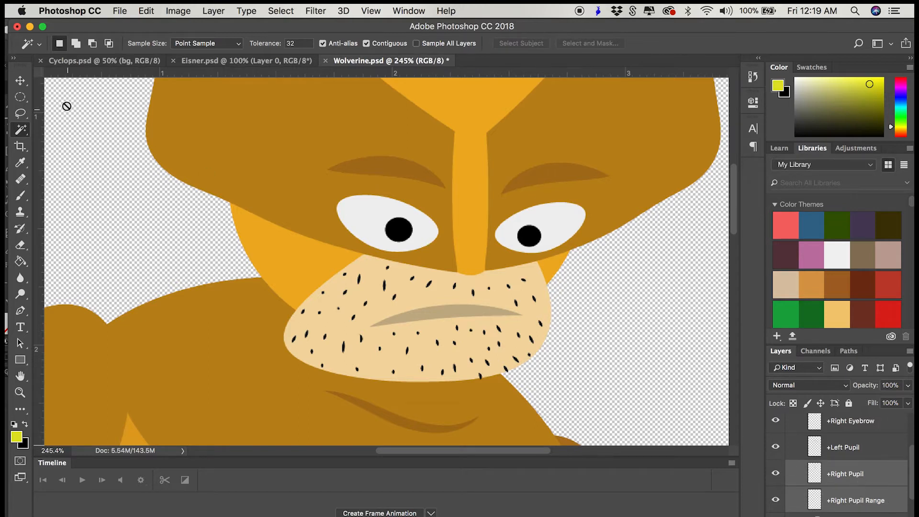
left_click(850, 420)
type("right")
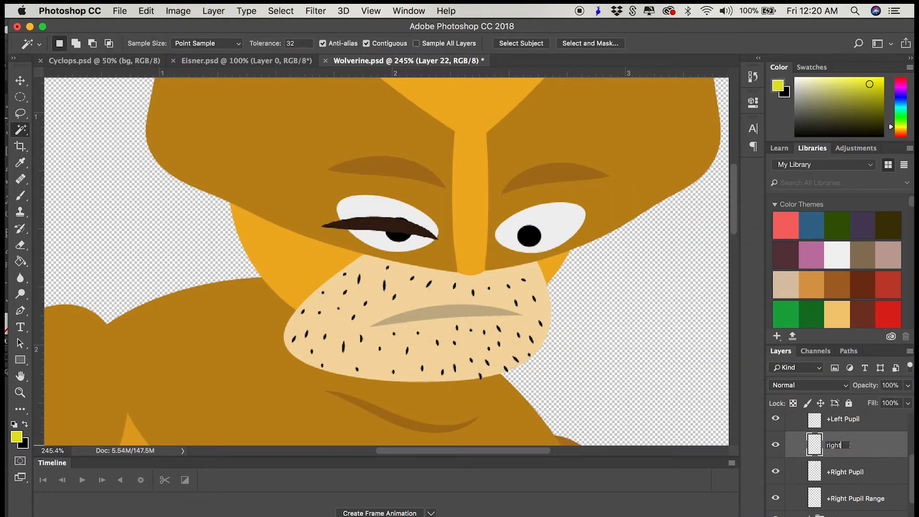
Flip the duplicated blink eyelid horizontally and bring up the head group's layer styling.
right_click(379, 225)
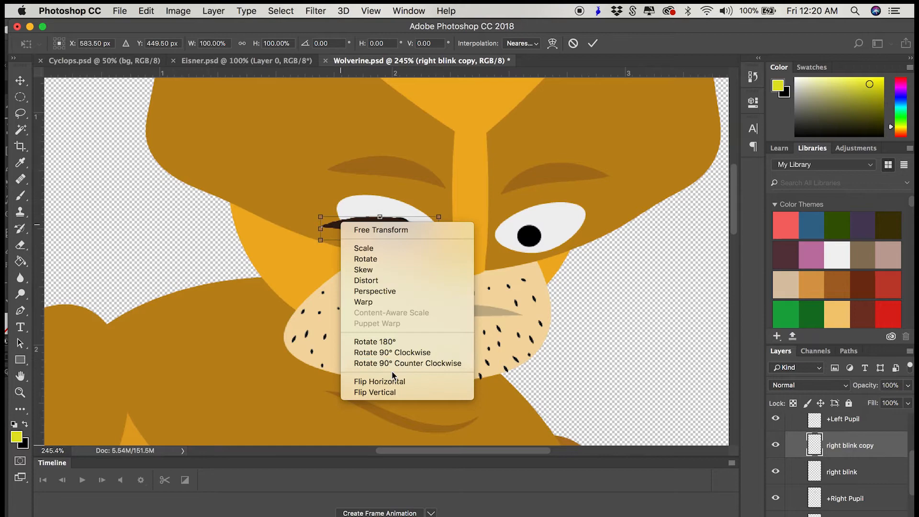
left_click(379, 380)
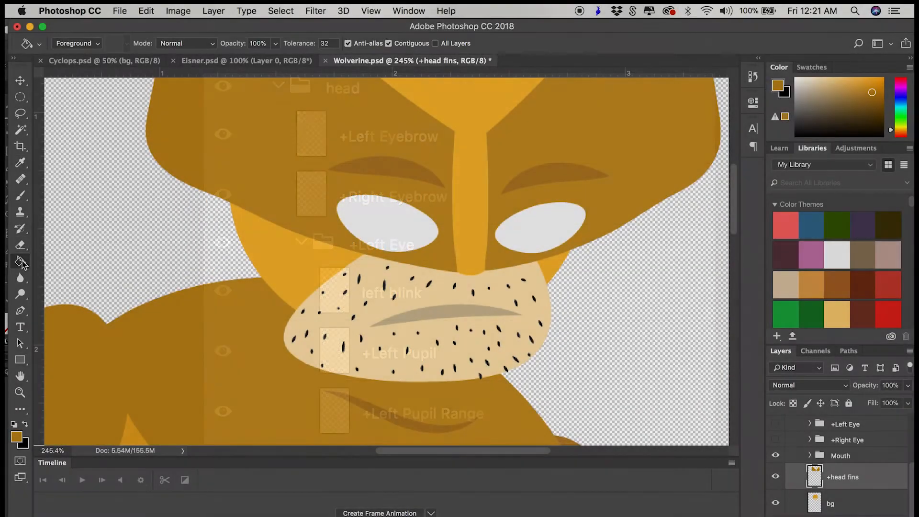
left_click(409, 10)
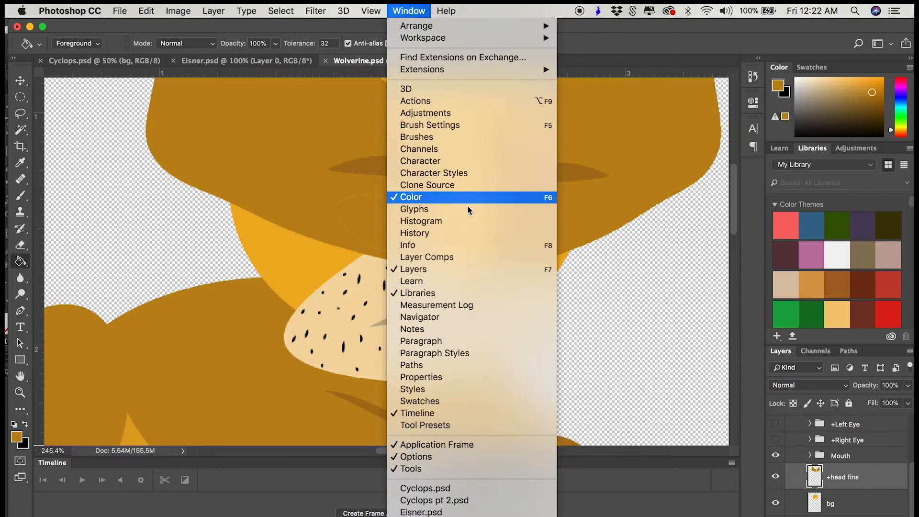
left_click(414, 232)
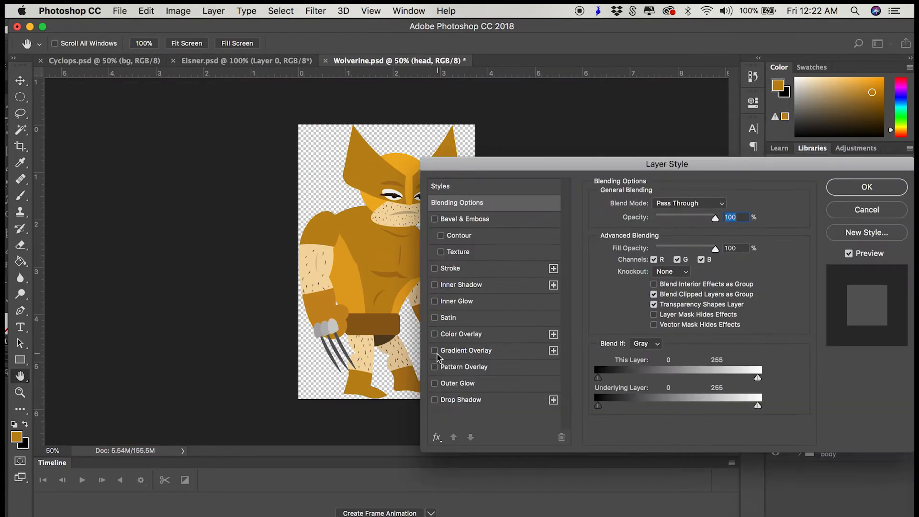
Enable Inner Shadow on the head with a brown shadow colour.
left_click(434, 285)
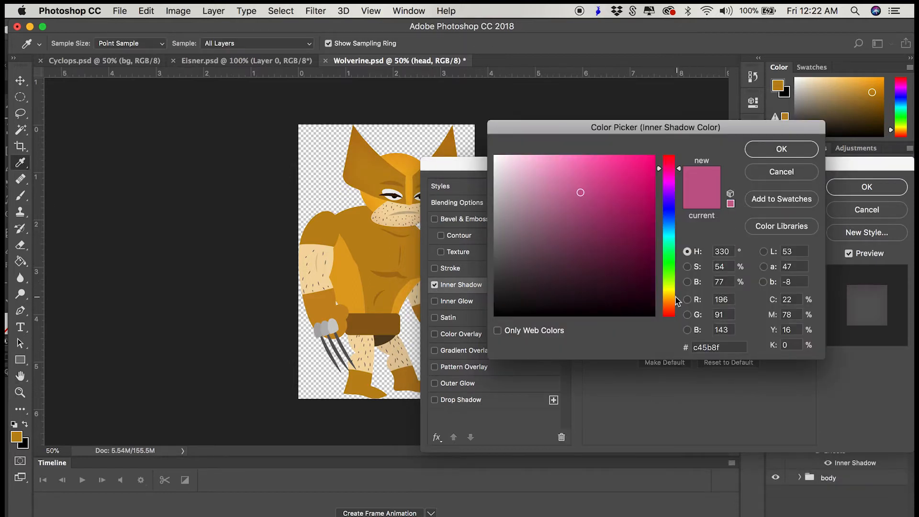
left_click(780, 148)
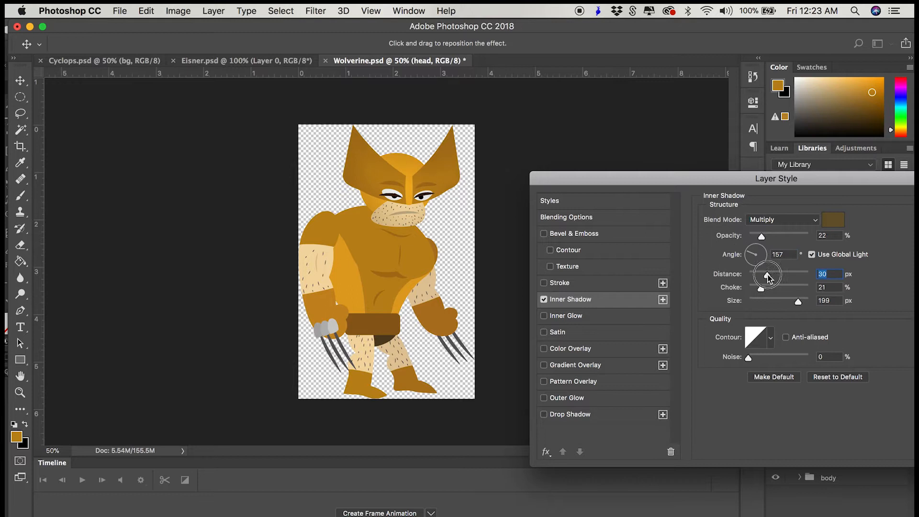
left_click(833, 219)
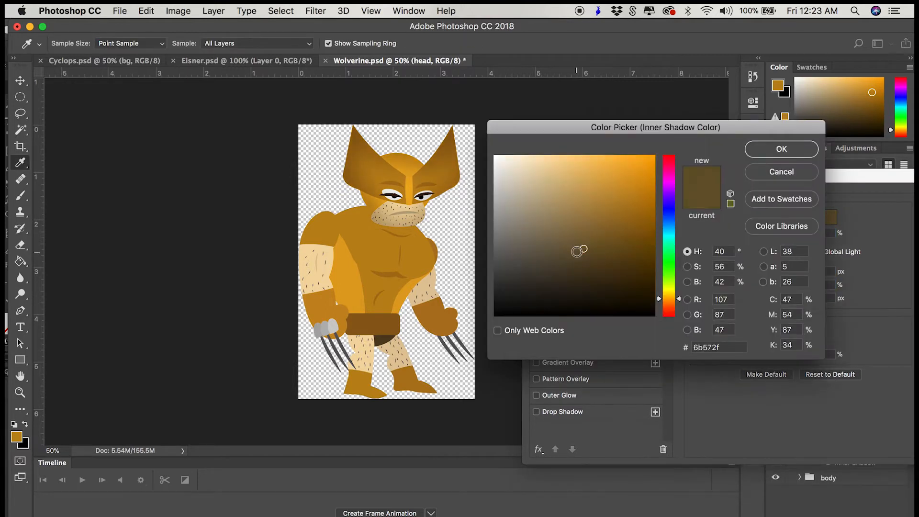
left_click(780, 148)
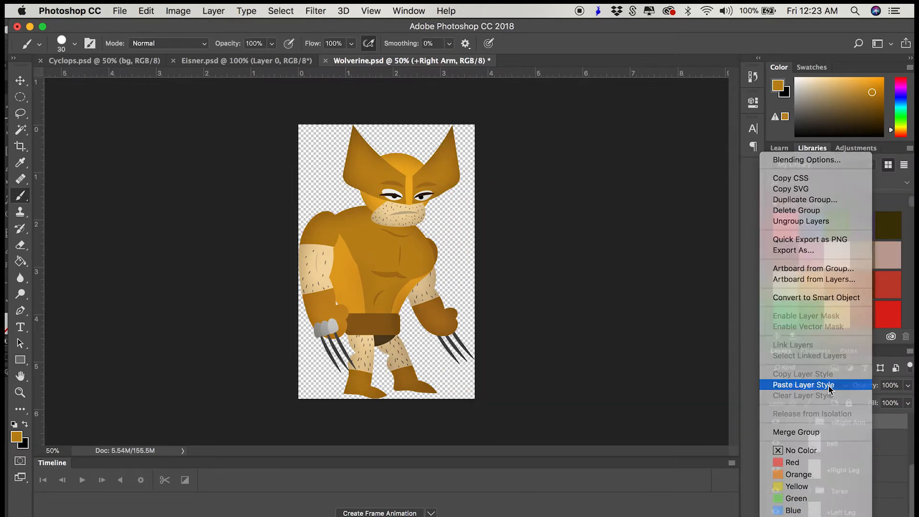
Paste the brown inner shadow onto +Right Arm, +Left Arm and other body parts.
left_click(803, 385)
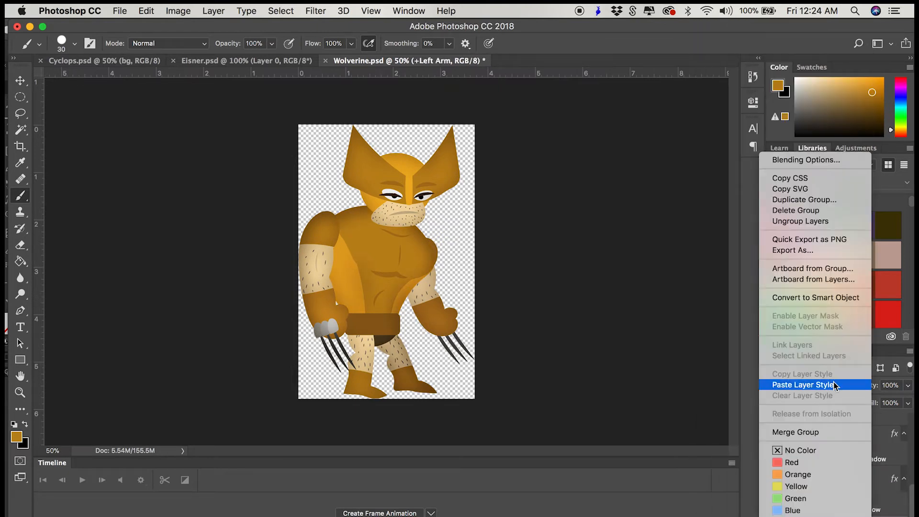
left_click(805, 384)
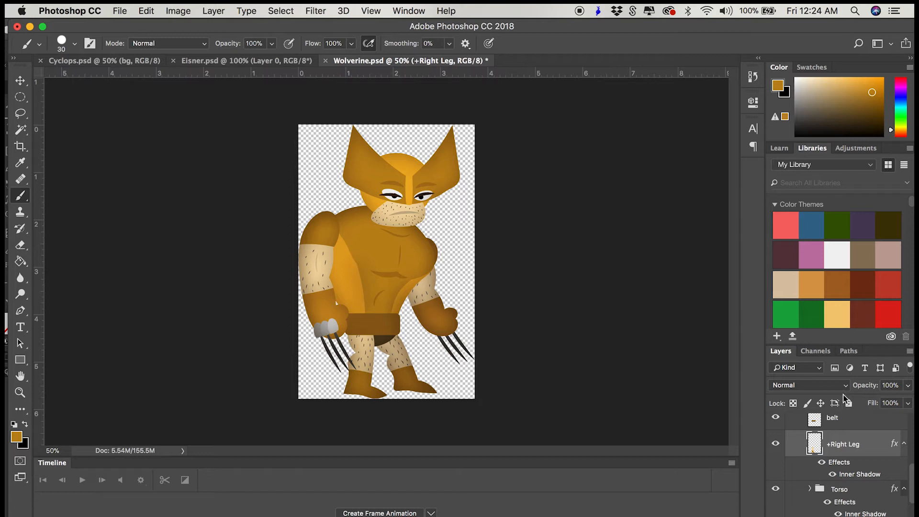
left_click(119, 10)
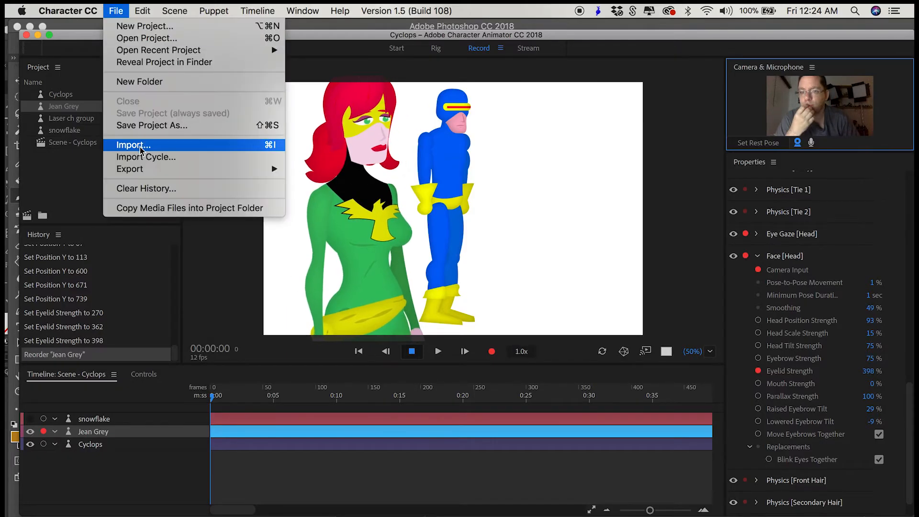
Import Wolverine.psd as a puppet and inspect its Left Eyebrow part.
left_click(133, 145)
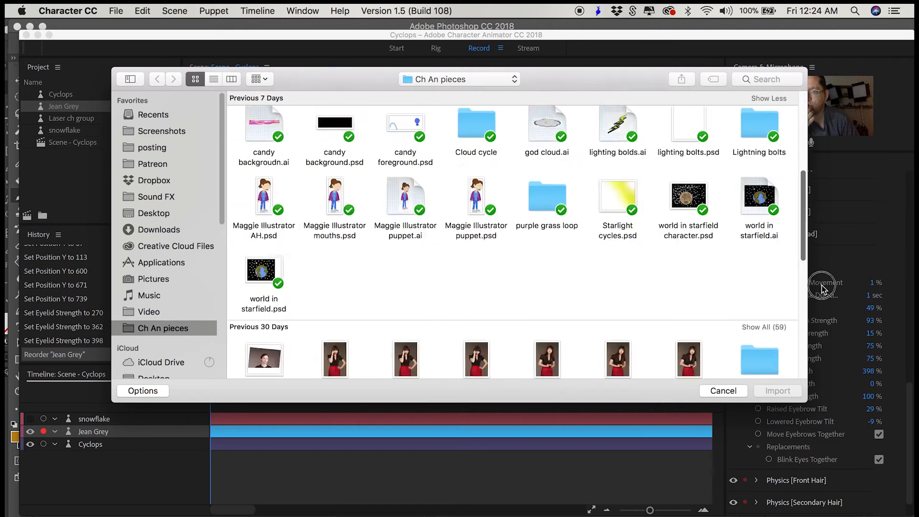
left_click(777, 391)
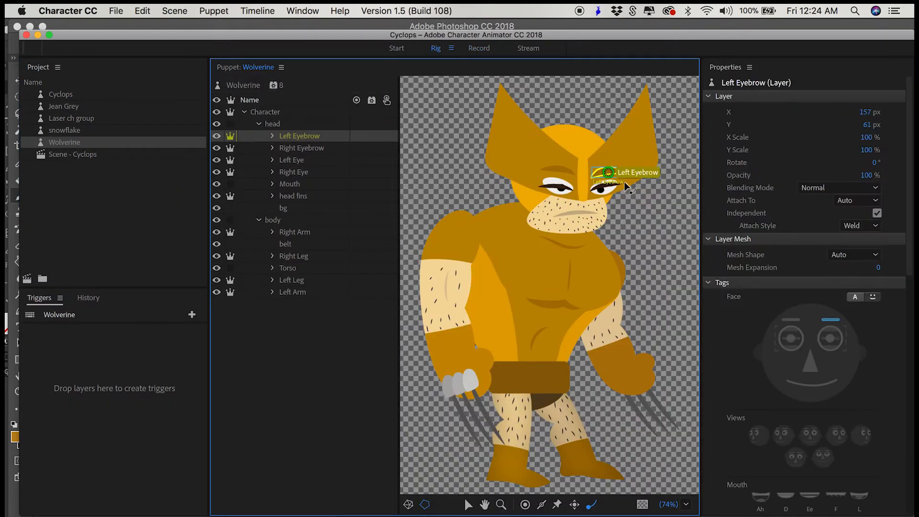
left_click(272, 159)
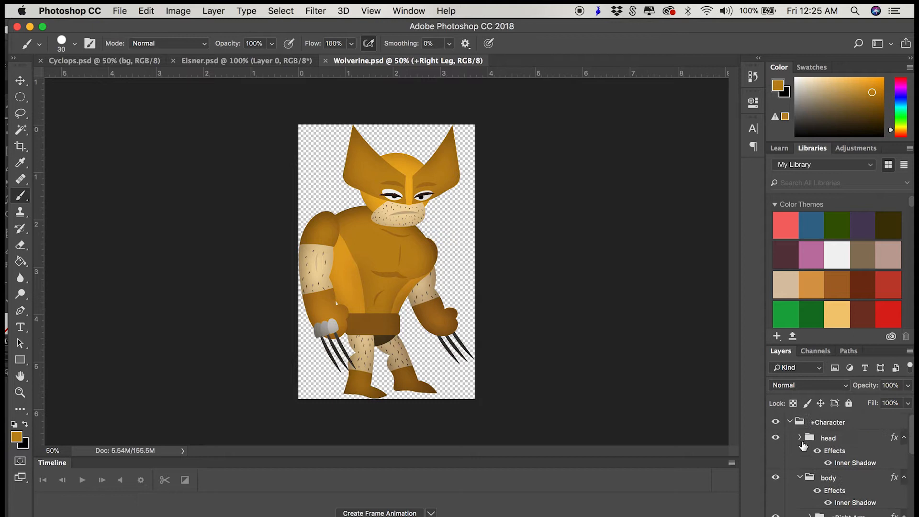
Expand the head group and switch to the Eraser for the +Left Pupil layer.
left_click(854, 486)
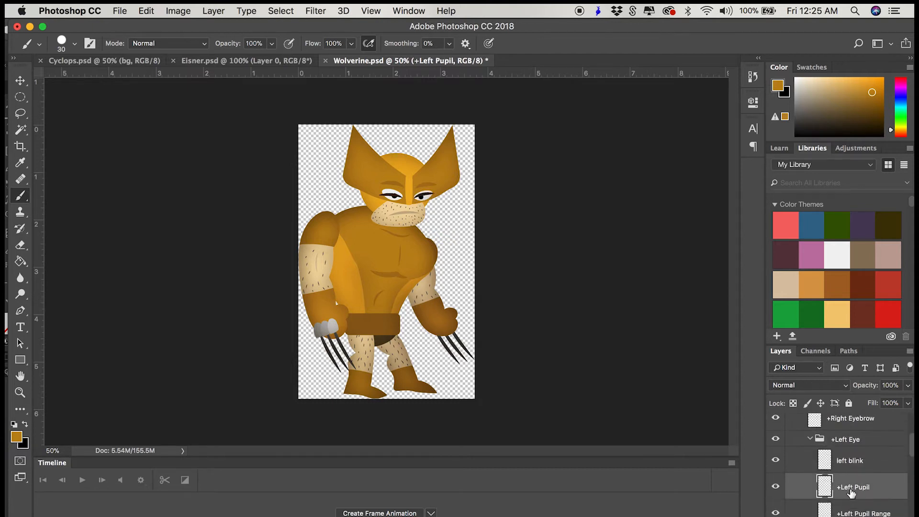
left_click(19, 245)
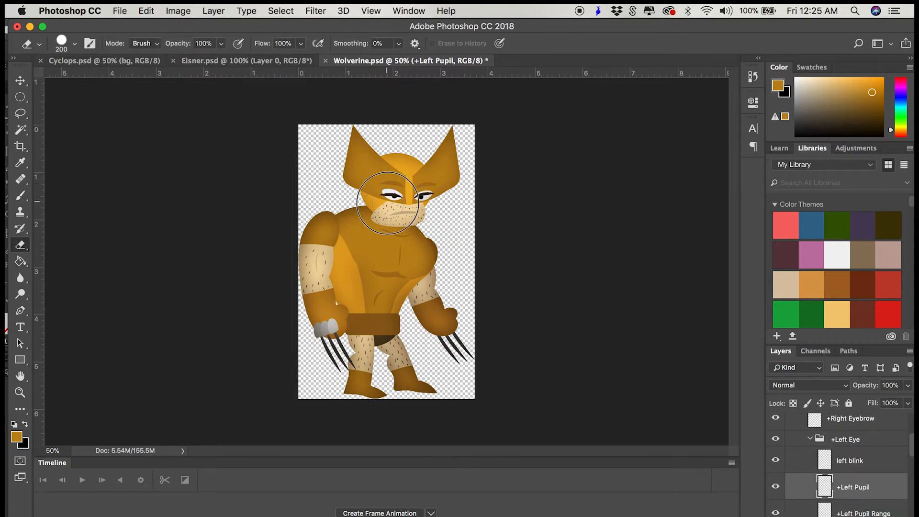
mouse_move(714, 378)
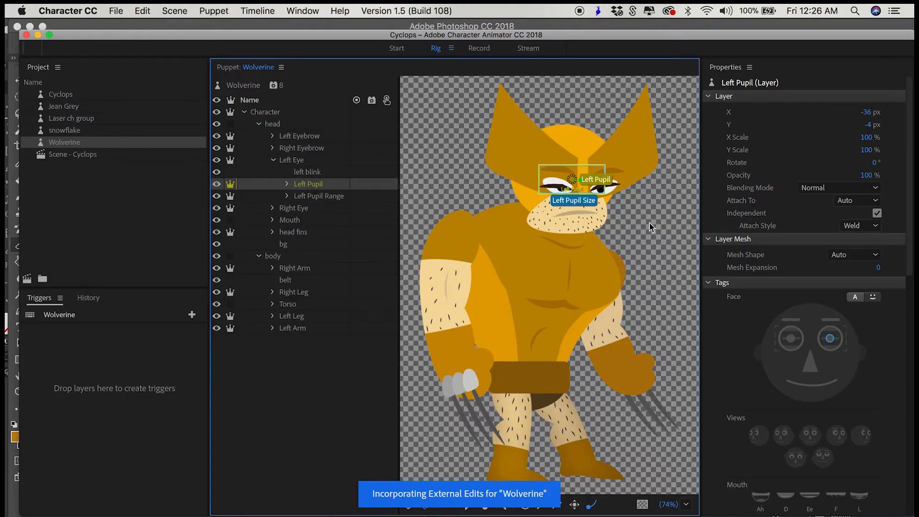
Make the head fins dangle and attach the head to the Neck handle.
left_click(319, 195)
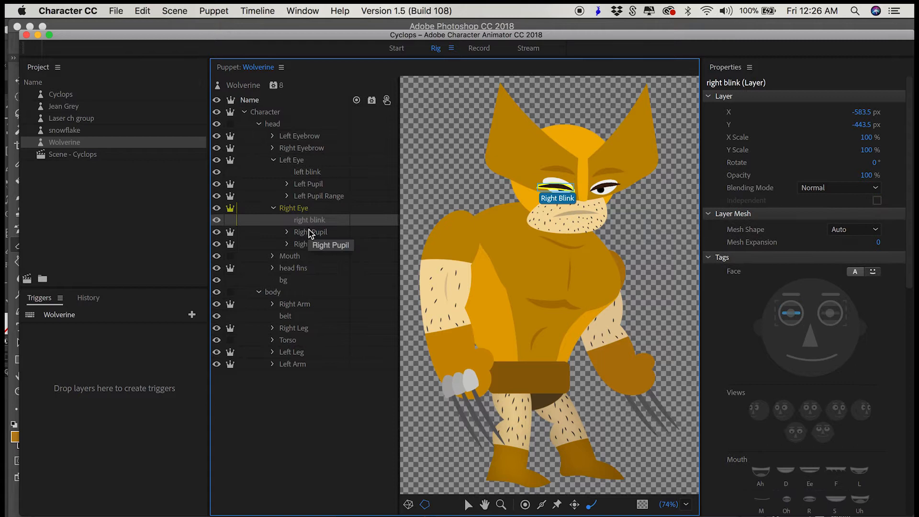
left_click(318, 244)
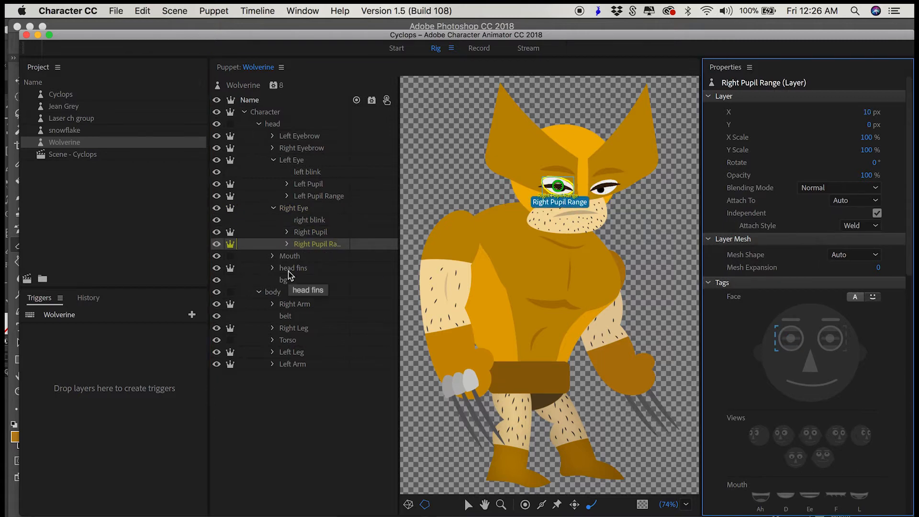
left_click(293, 268)
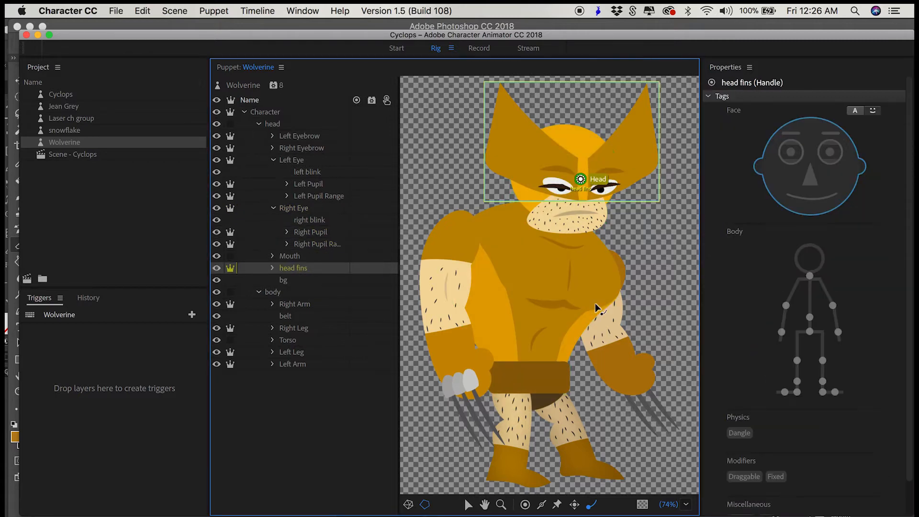
left_click(739, 432)
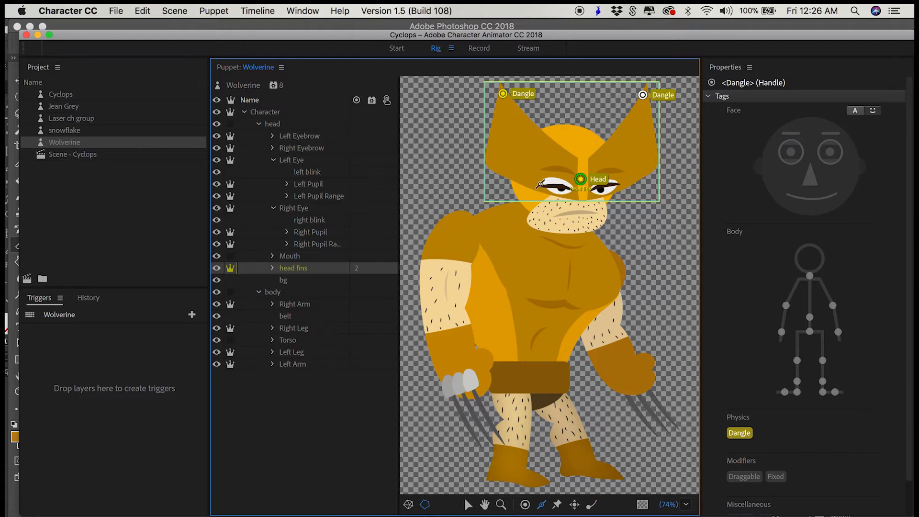
left_click(264, 112)
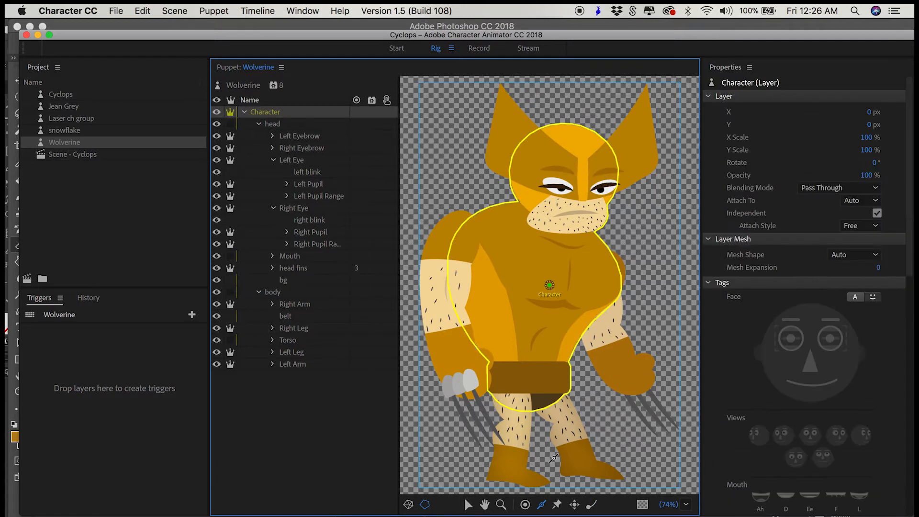
left_click(272, 123)
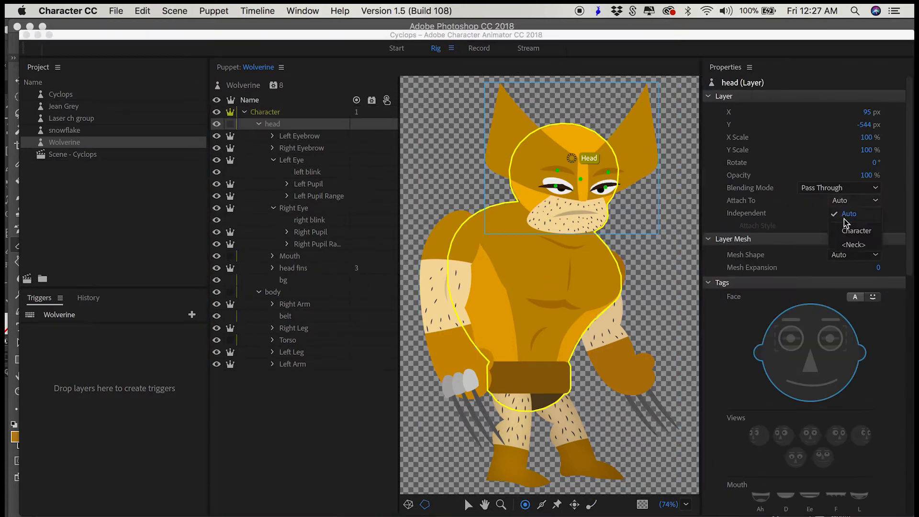
left_click(853, 245)
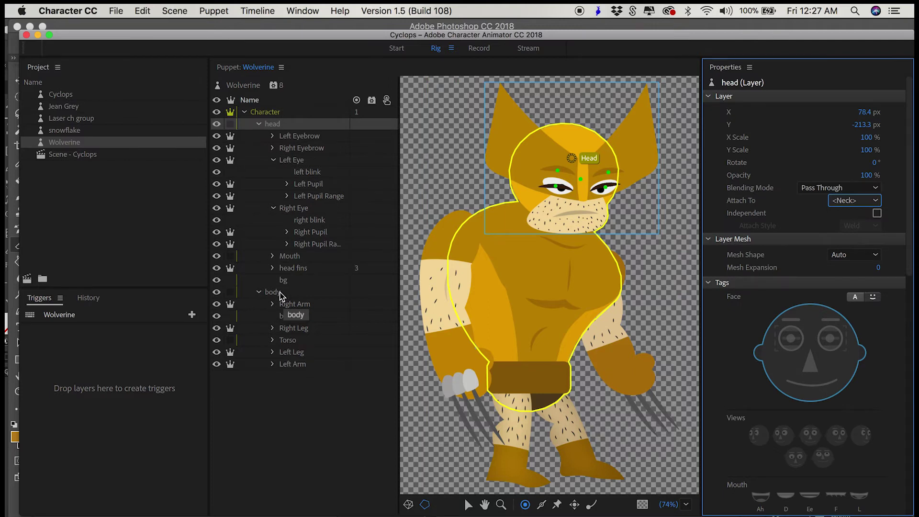
Add elbow and draggable wrist handles to the right arm.
left_click(295, 304)
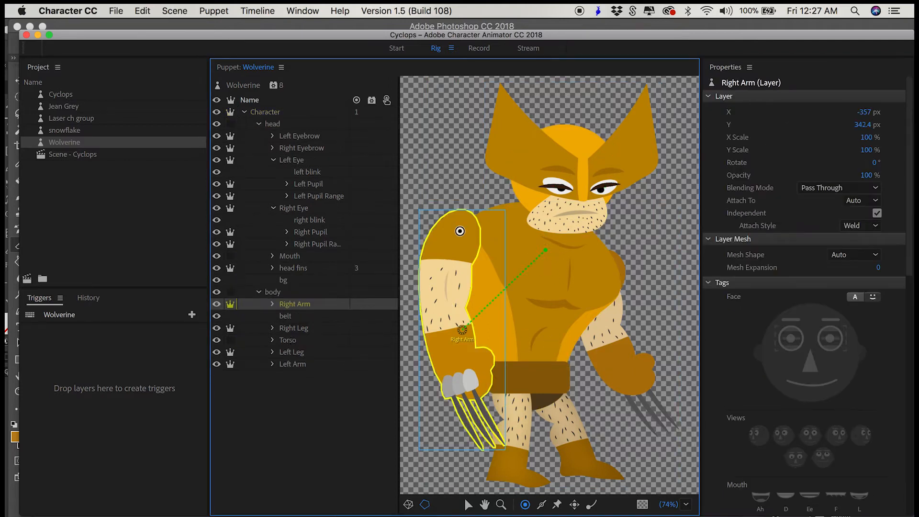
left_click(460, 230)
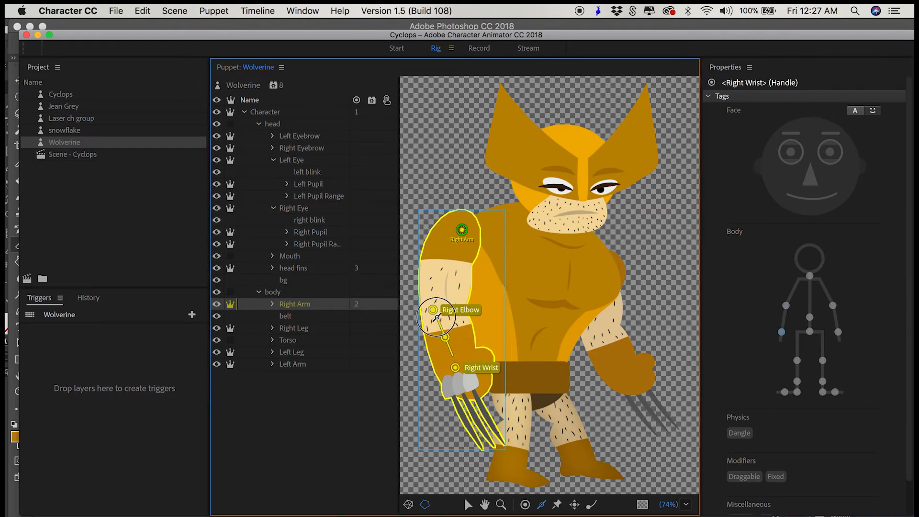
left_click(744, 476)
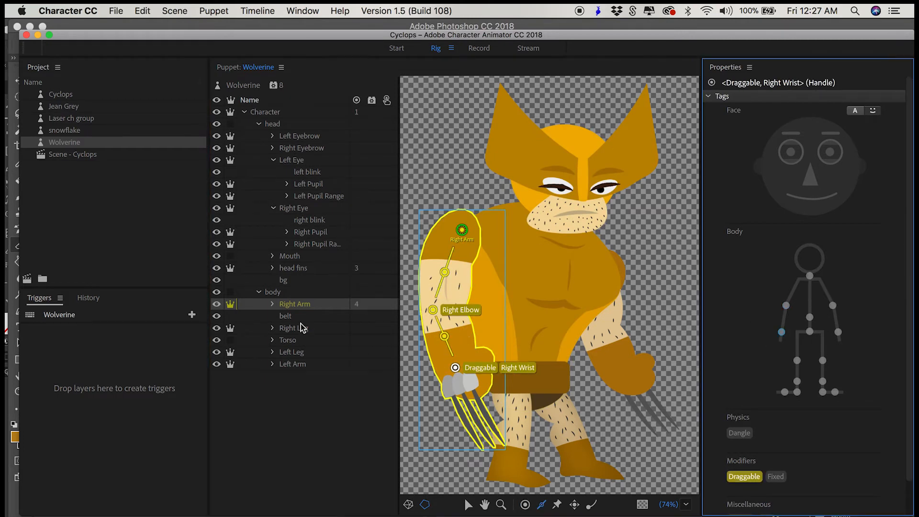
Add knee, ankle, heel and toe handles to the legs and set their attachments.
left_click(292, 327)
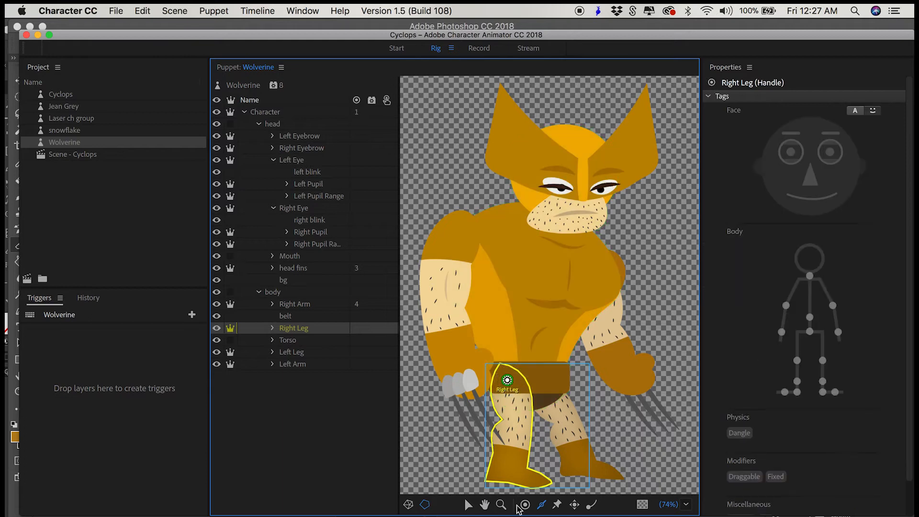
left_click(291, 352)
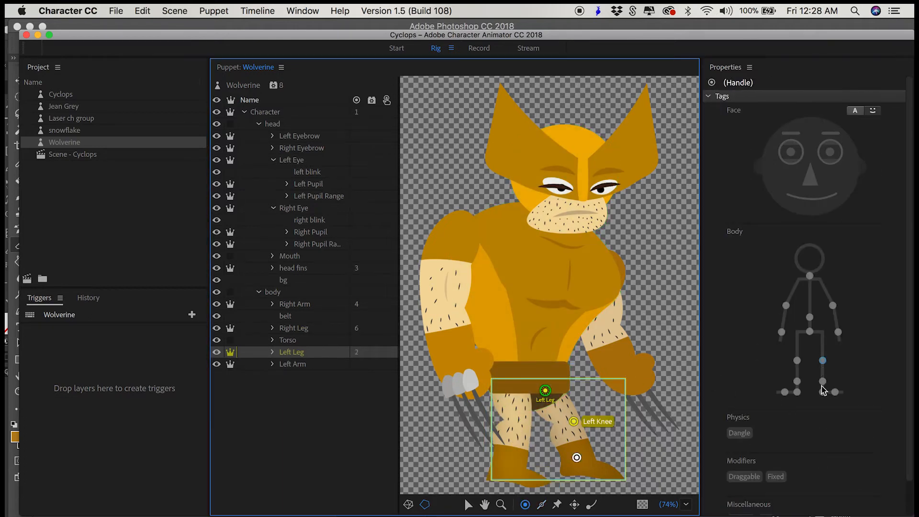
left_click(609, 472)
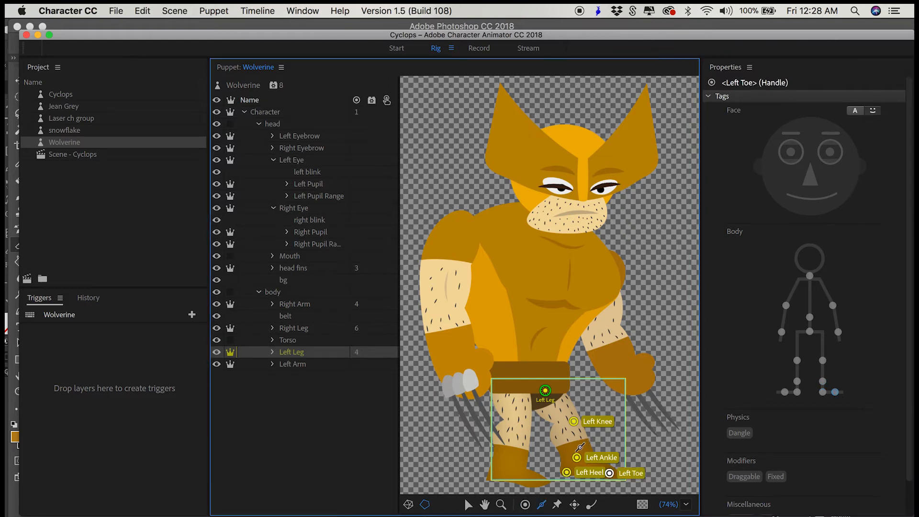
left_click(272, 292)
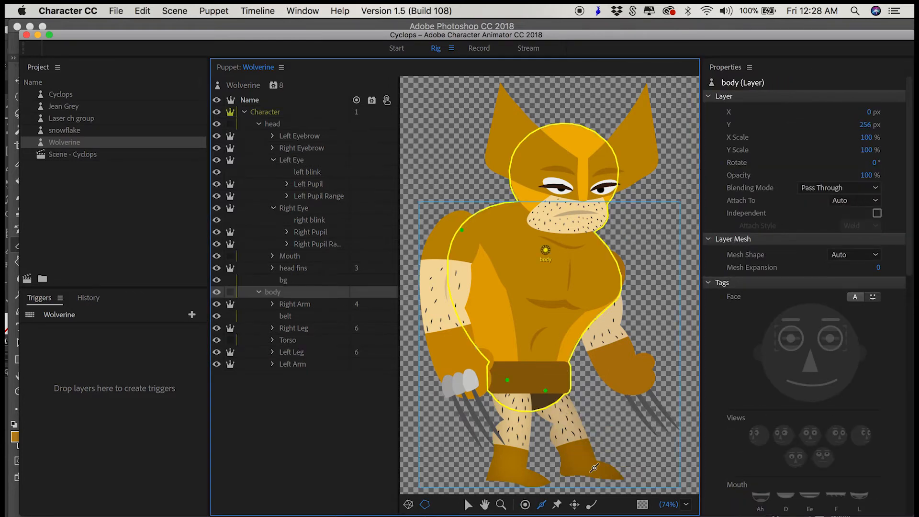
left_click(543, 362)
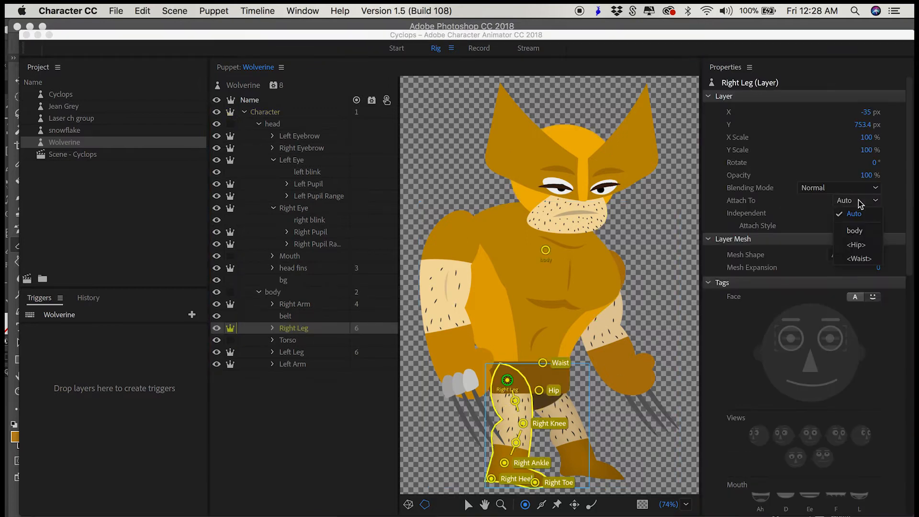
left_click(292, 352)
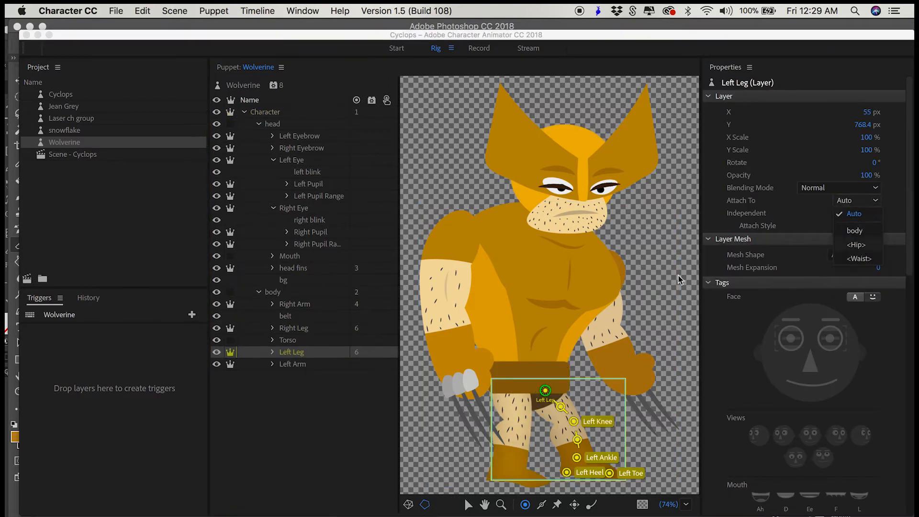
Hinge the right arm, add left-arm elbow and wrist handles, and add Walk to Character.
left_click(294, 303)
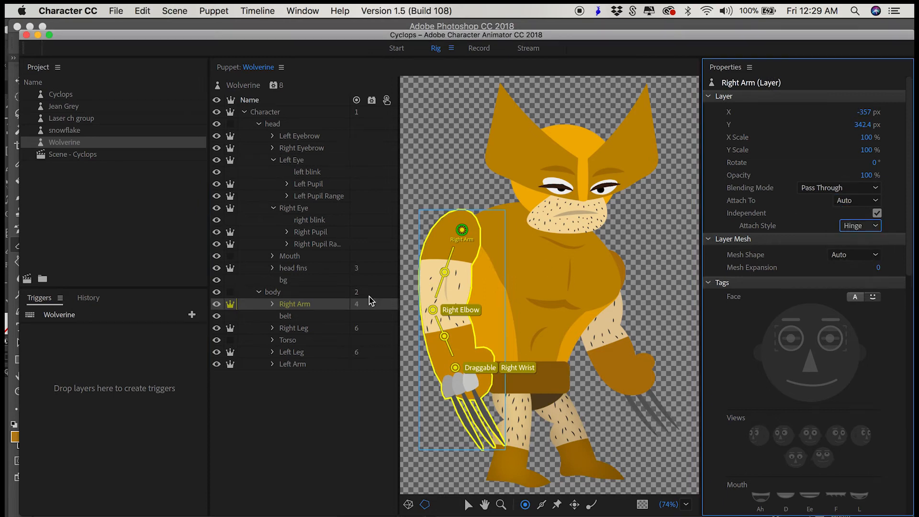
left_click(293, 364)
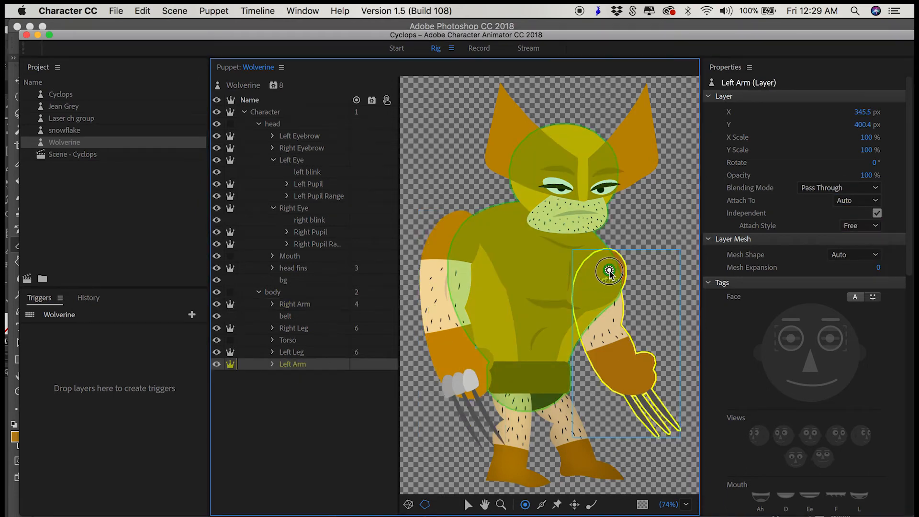
left_click(597, 333)
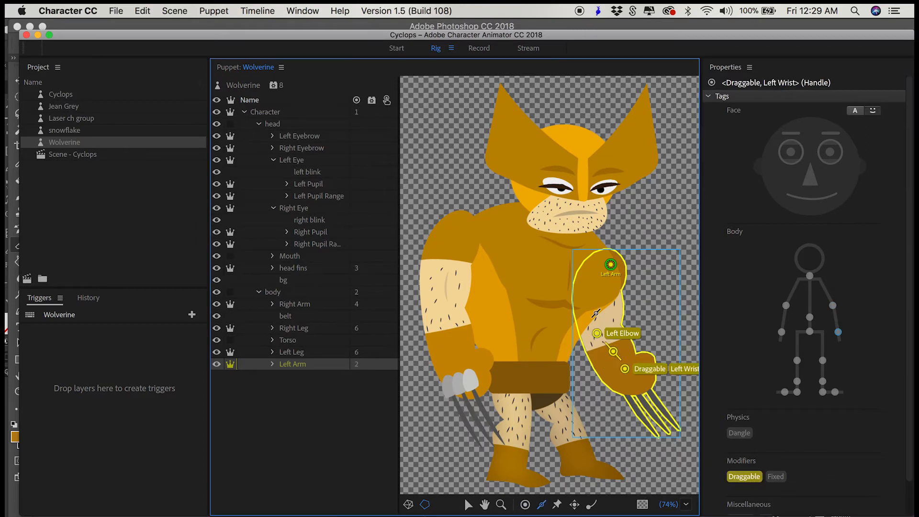
left_click(295, 303)
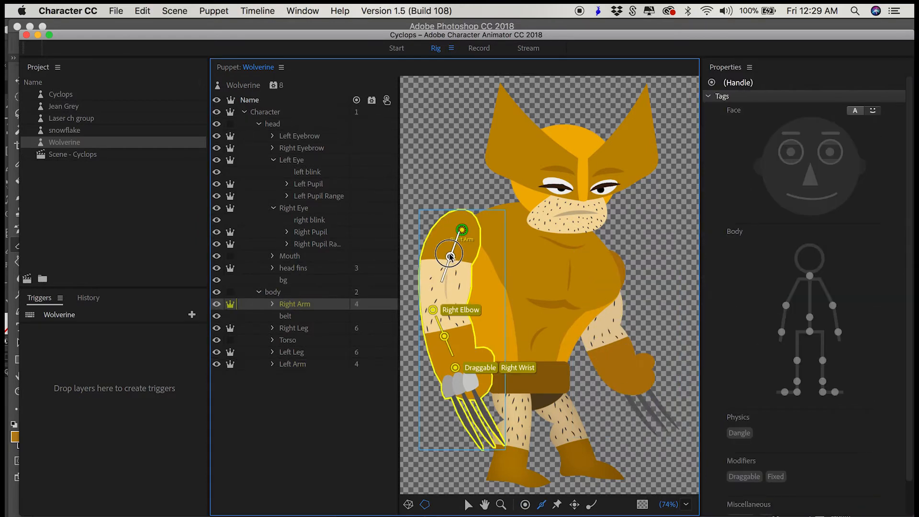
left_click(265, 112)
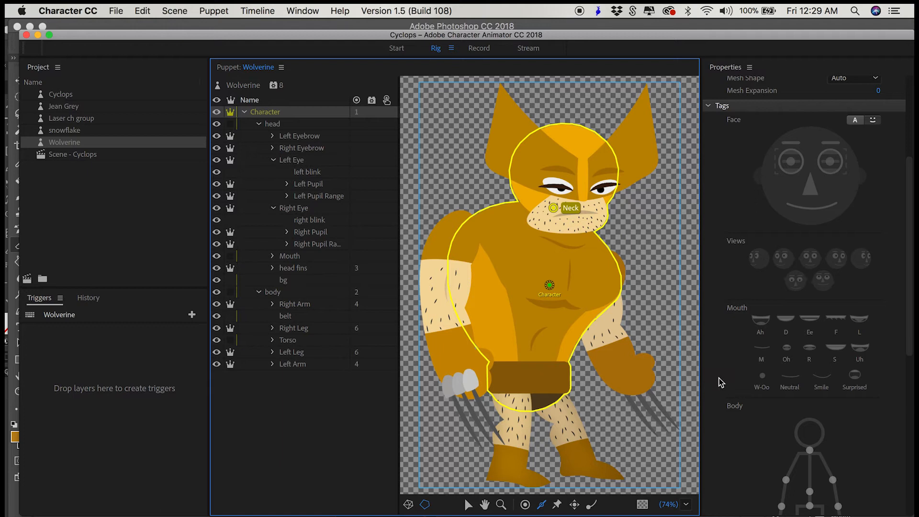
left_click(877, 477)
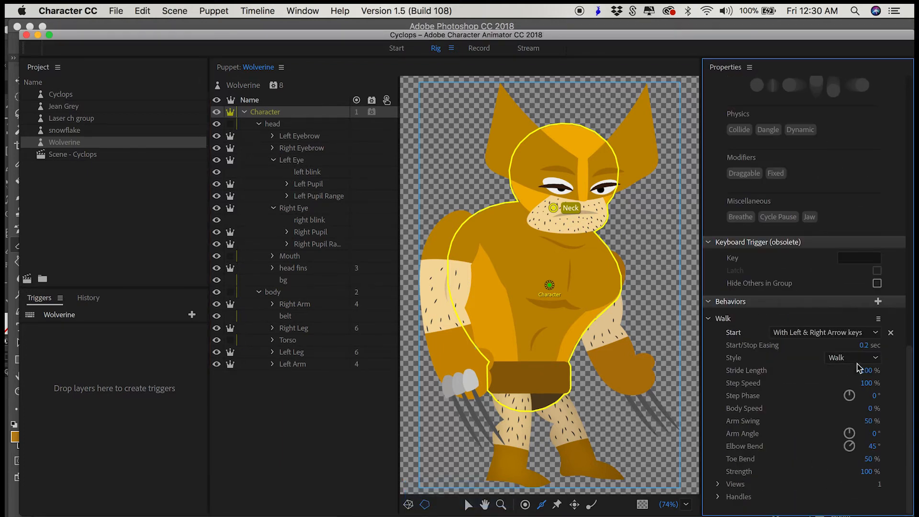
Add Breathe to the Torso and a Face behavior to the head.
left_click(287, 340)
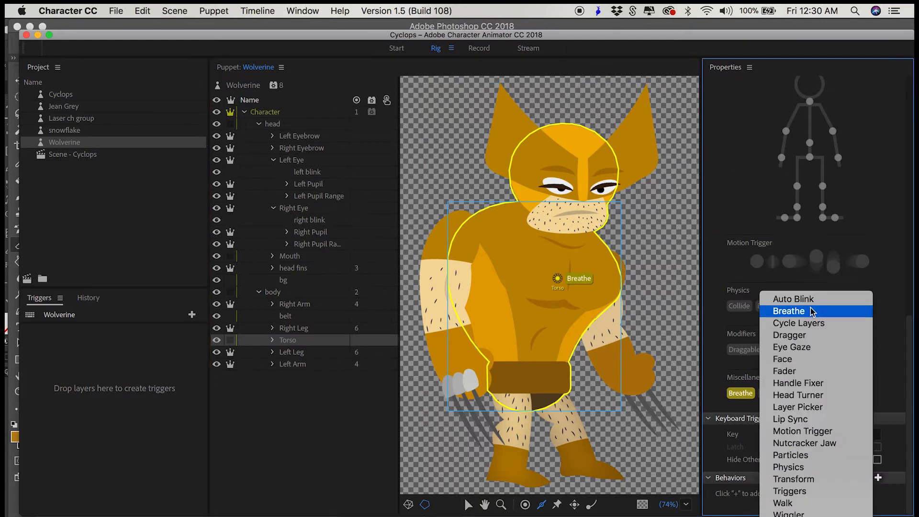
left_click(789, 311)
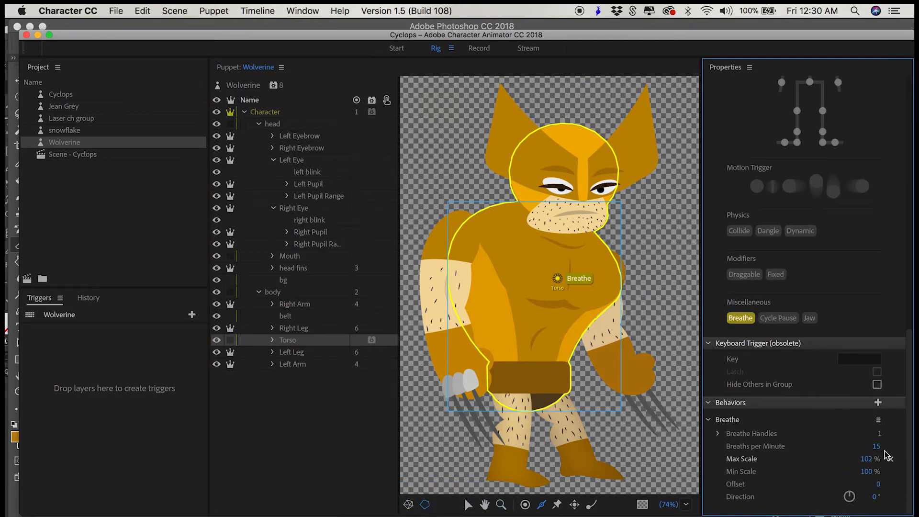
left_click(878, 402)
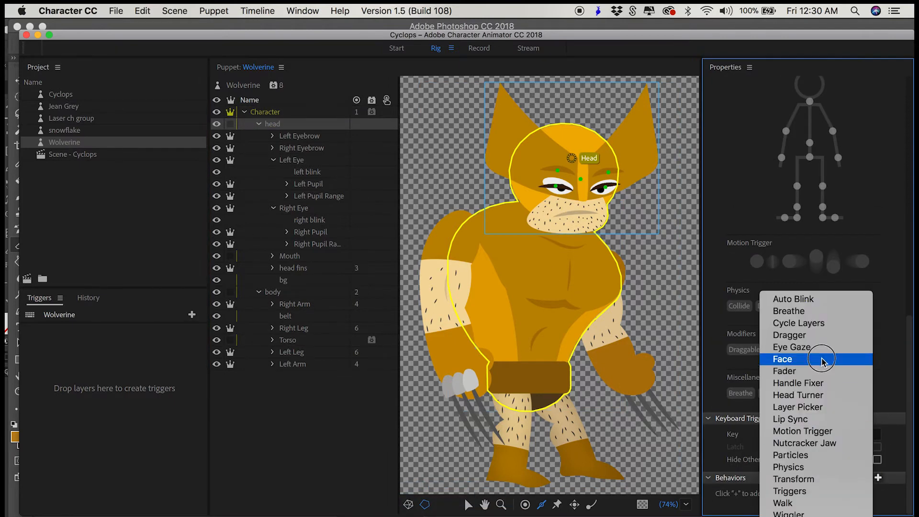
Add Auto Blink and Physics with Dangle Stiffness 95, then place Wolverine in the Cyclops scene.
left_click(782, 358)
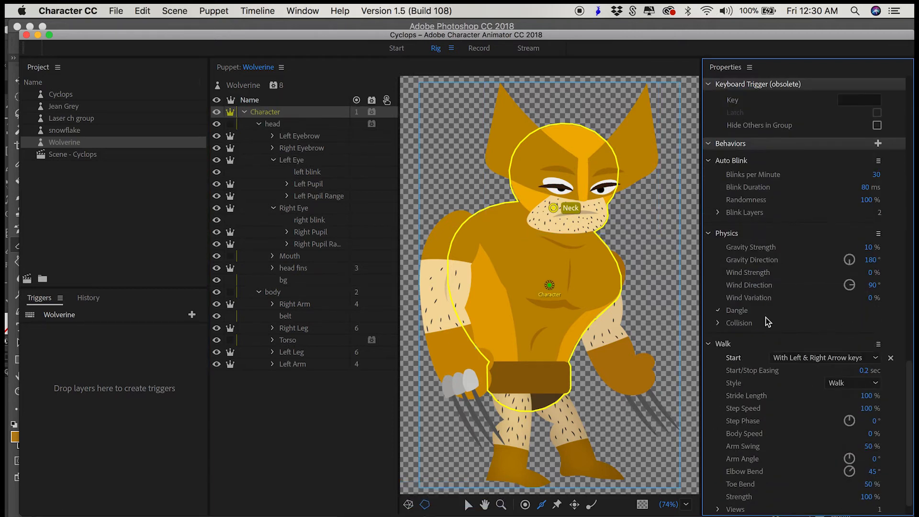
left_click(718, 310)
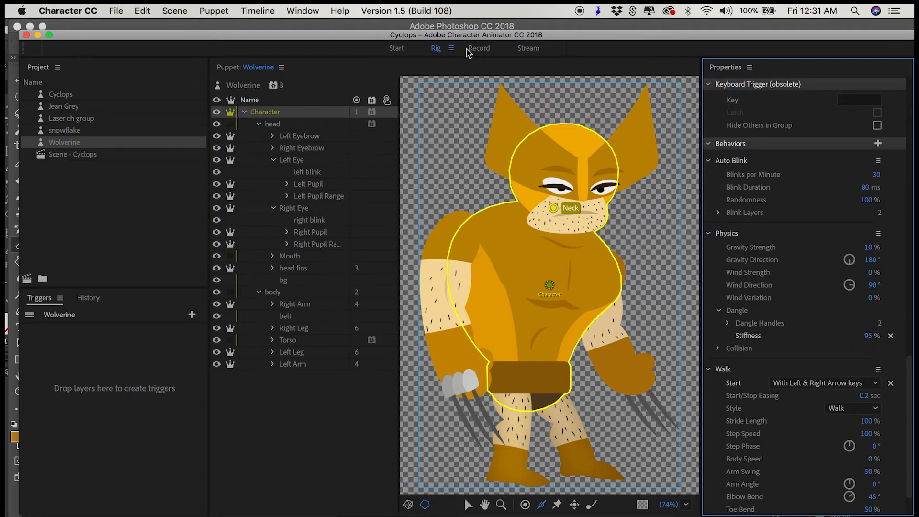
left_click(479, 48)
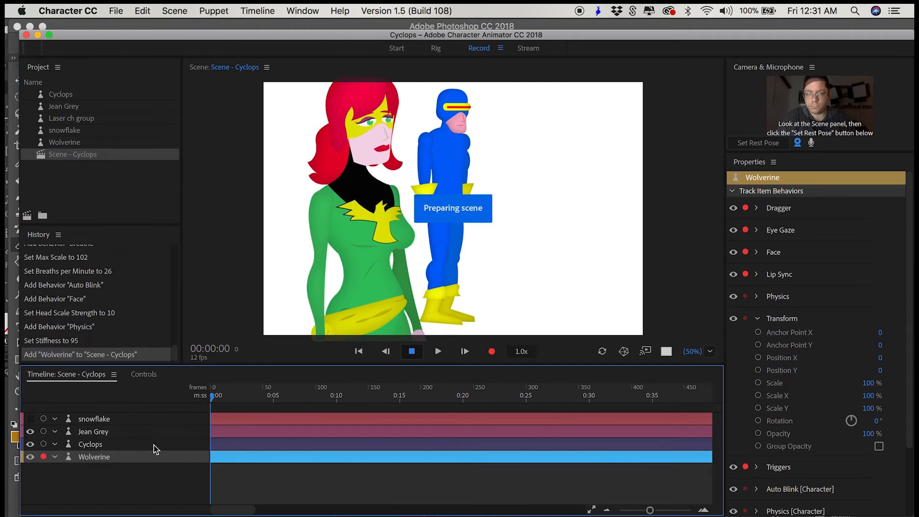
Mute the Cyclops and Jean Grey tracks and check Wolverine's arm attachments in the scene.
left_click(29, 443)
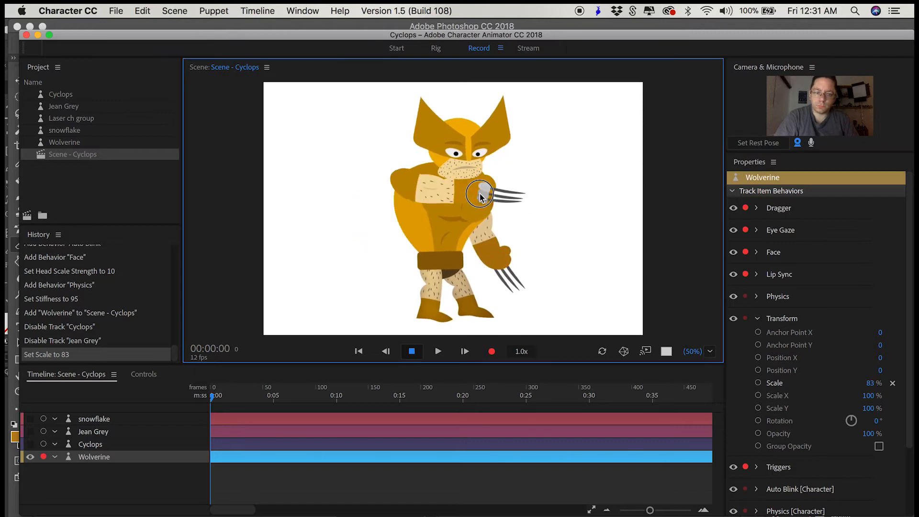
left_click(435, 48)
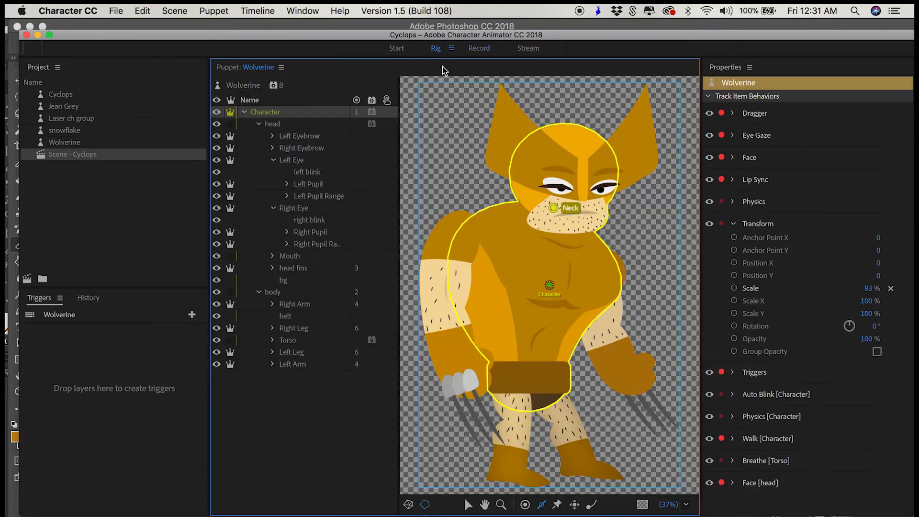
left_click(292, 363)
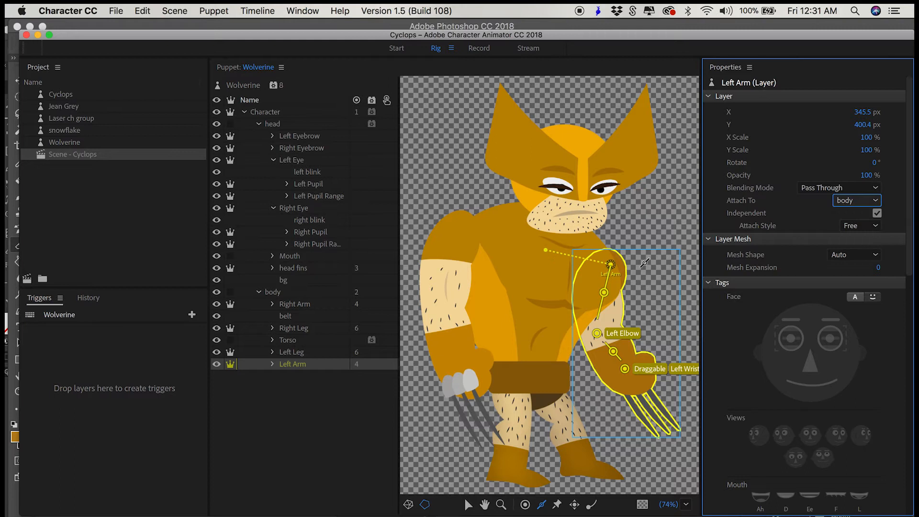
left_click(295, 304)
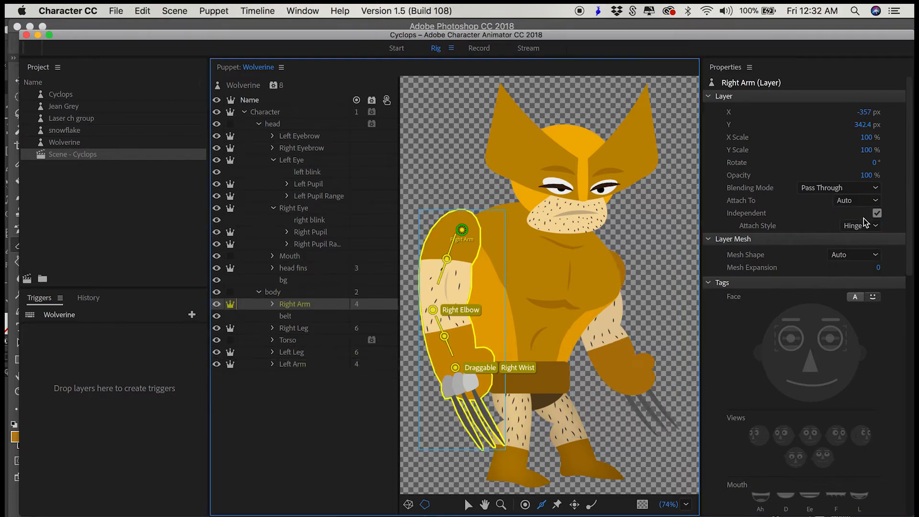
left_click(478, 48)
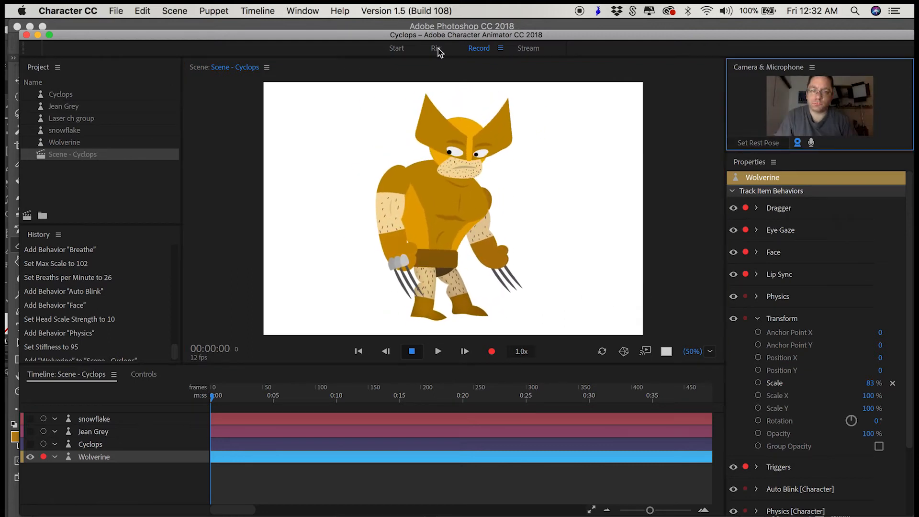
Change the Right Arm's Attach To property from body to Auto.
left_click(435, 48)
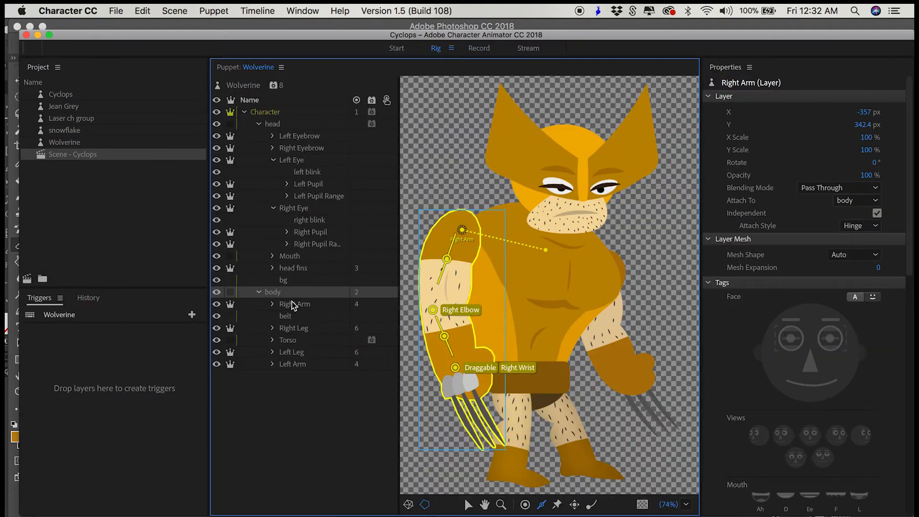
left_click(294, 304)
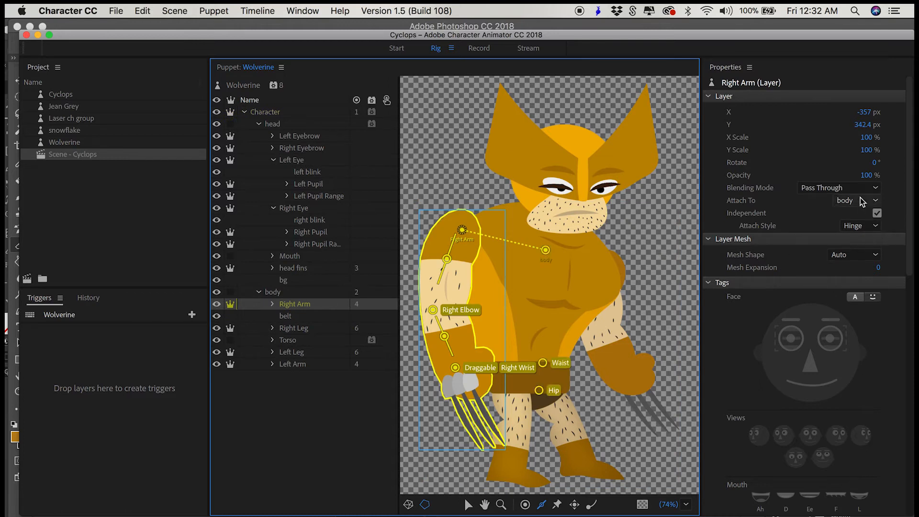
left_click(856, 200)
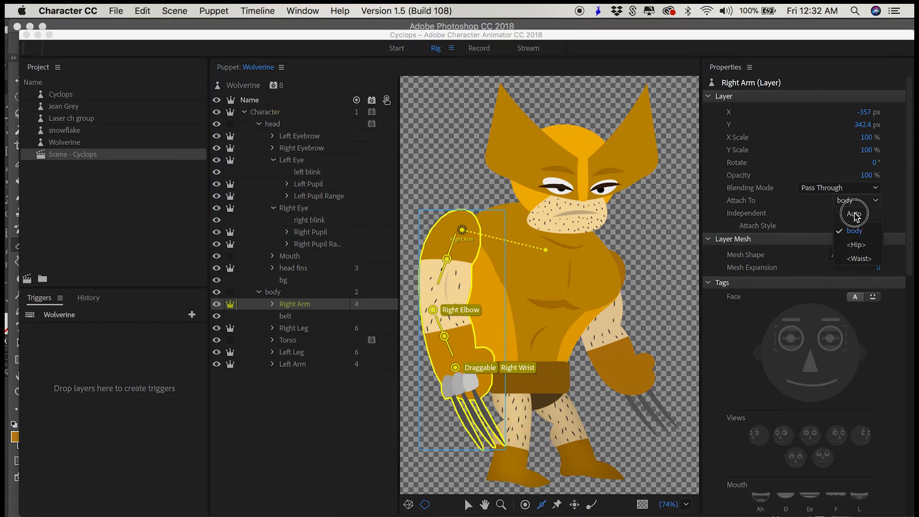
left_click(853, 212)
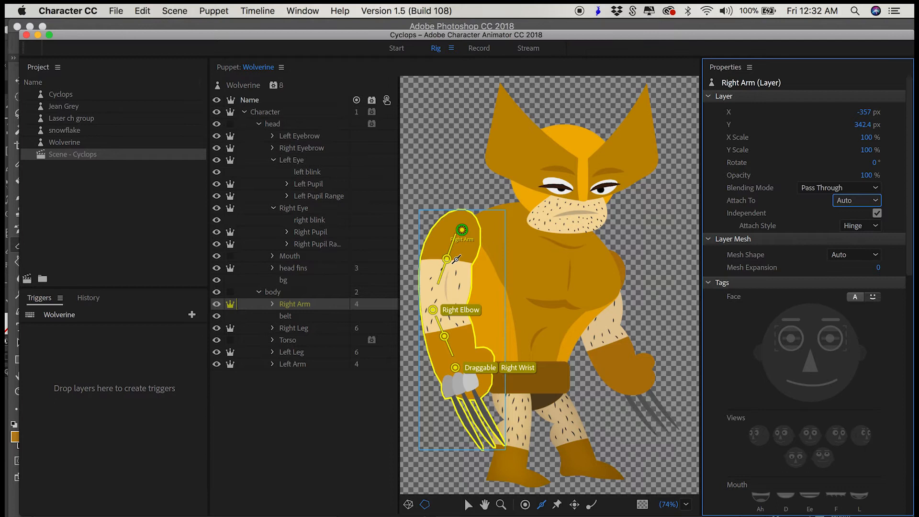
mouse_move(849, 149)
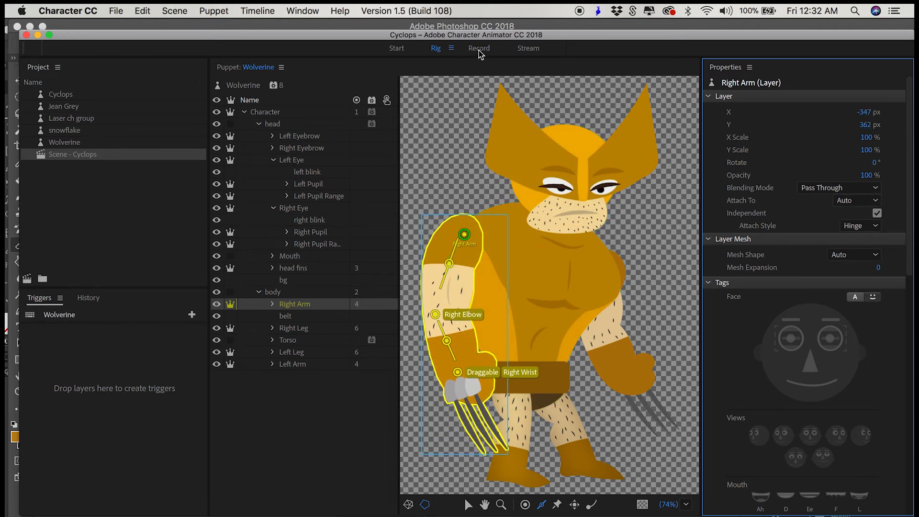
In Record mode, tune Walk [Character] Step Speed, Stride Length and Arm Swing.
left_click(479, 48)
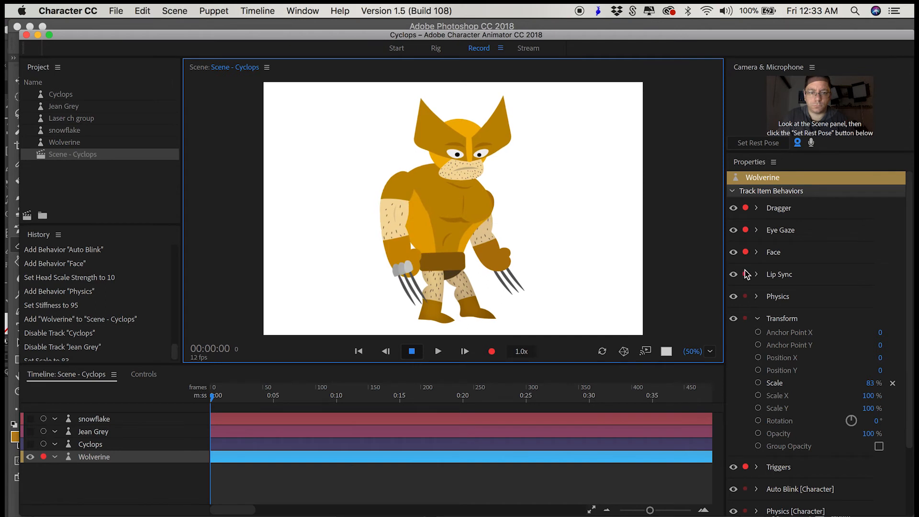
scroll("down", 3)
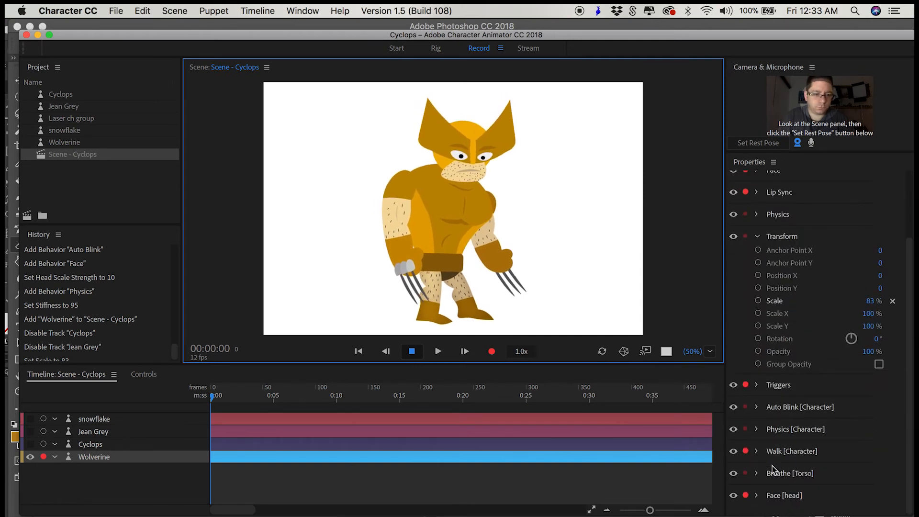
left_click(757, 451)
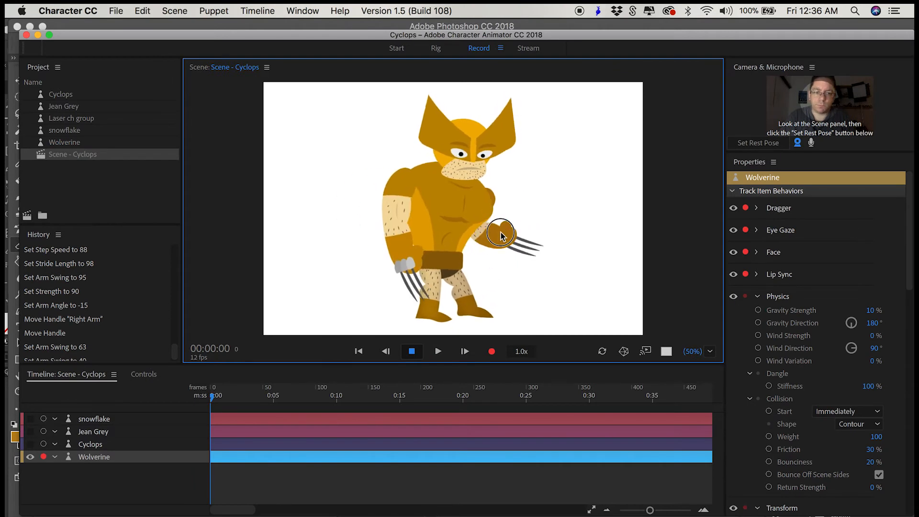
scroll("down", 3)
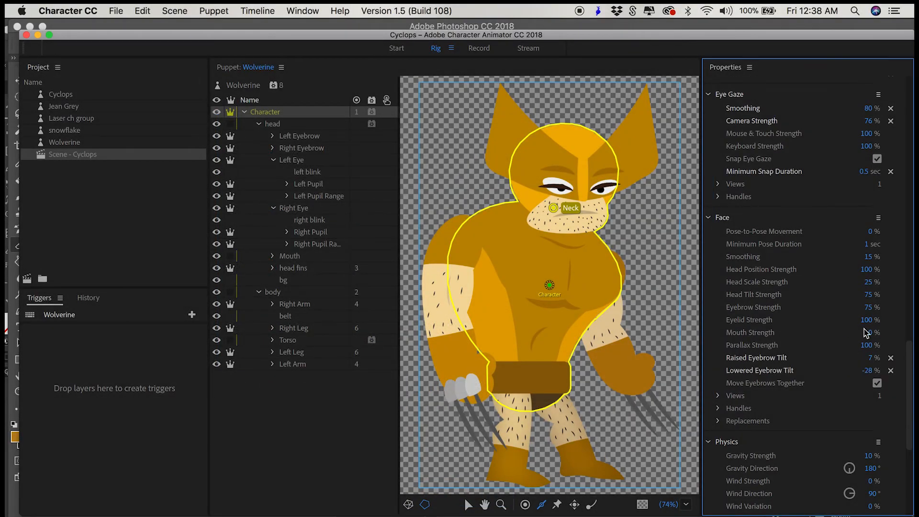
Lower head scale strength to 10% and expand Right Arm to show knuckles, claws and sleeve.
left_click(871, 333)
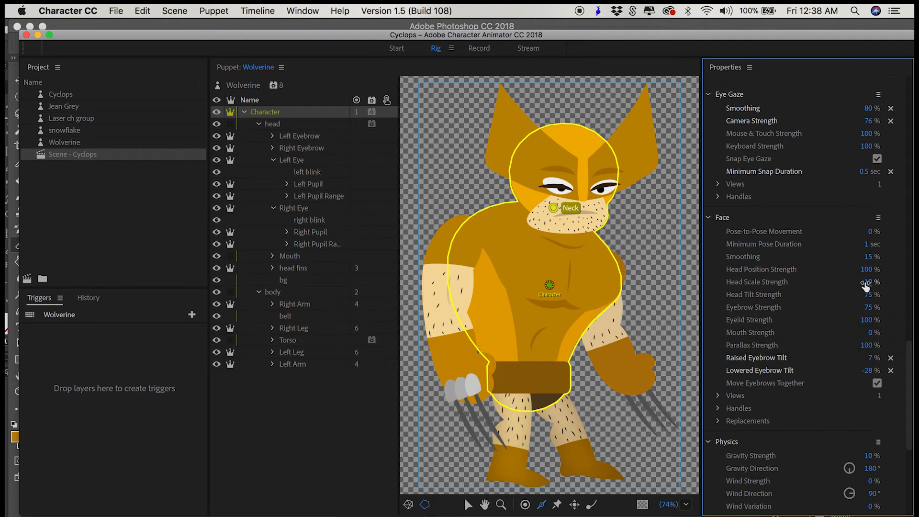
left_click(272, 123)
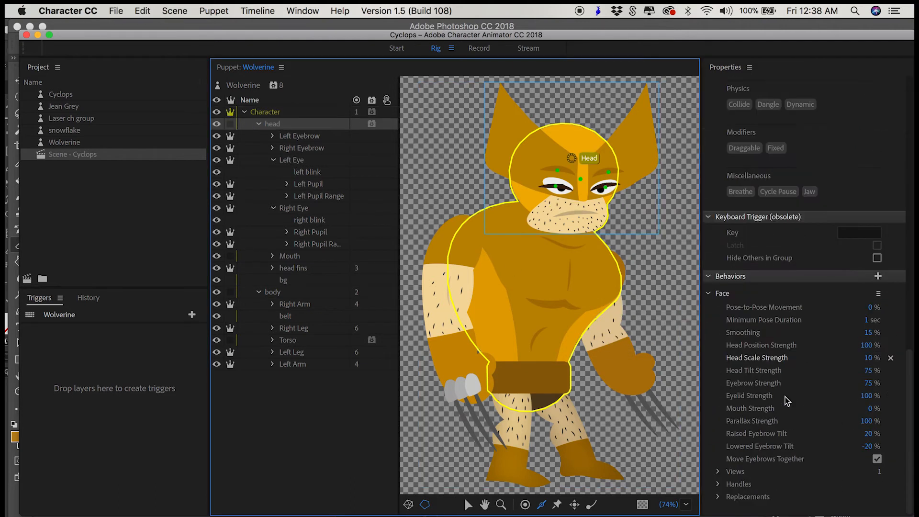
left_click(295, 304)
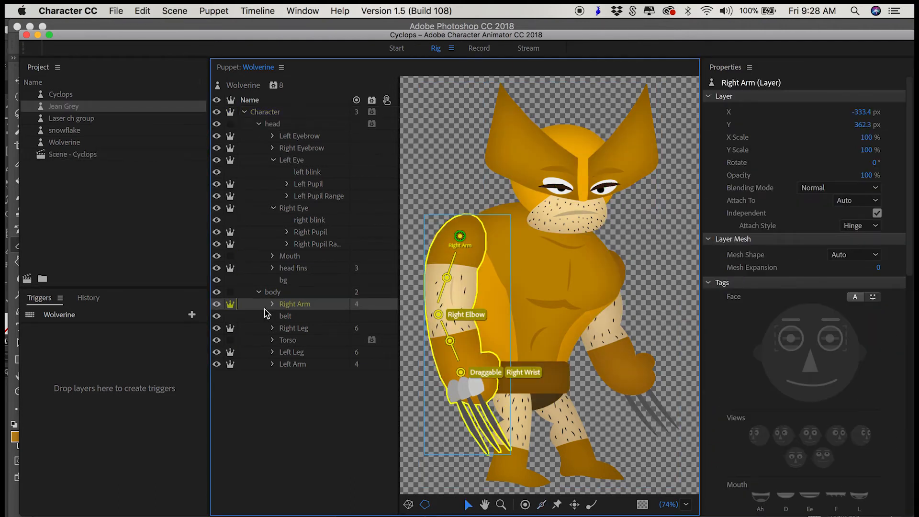
left_click(273, 304)
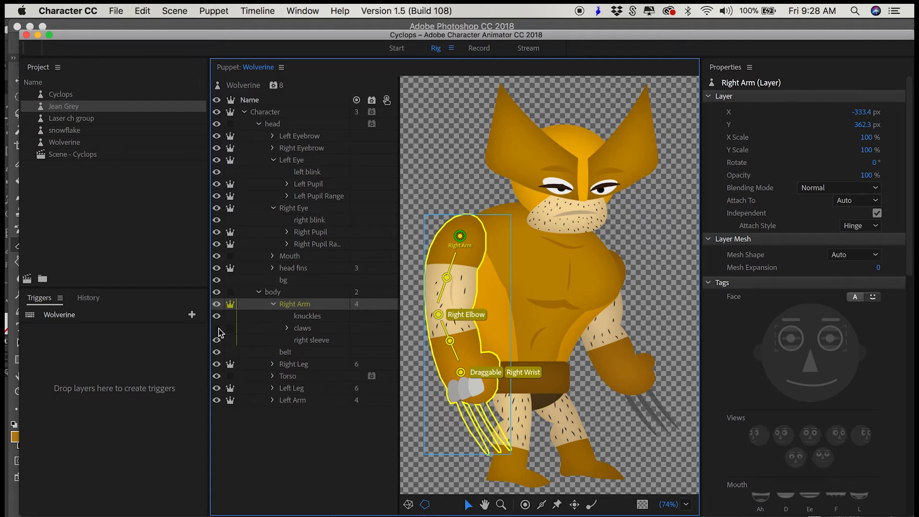
left_click(303, 328)
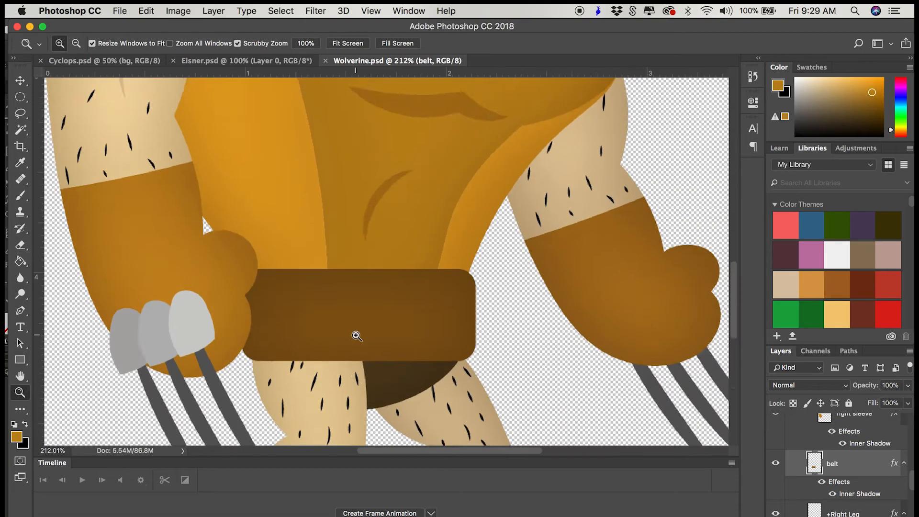
Erase claw lengths on the duplicated claws layers, rename them, and hide claw frame 1.
scroll("down", 3)
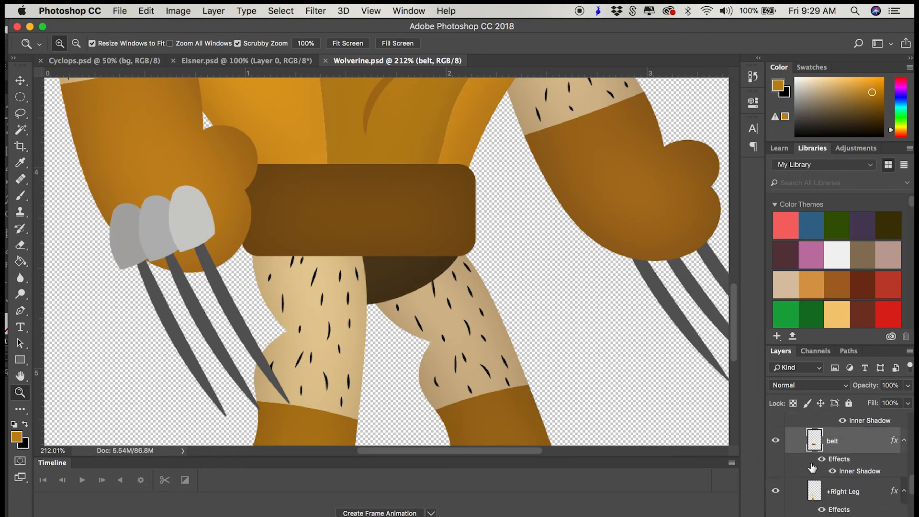
left_click(849, 454)
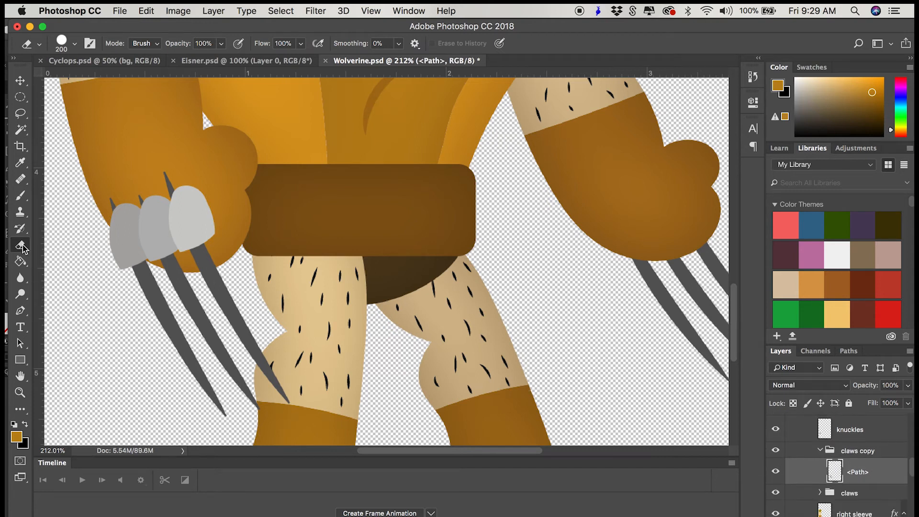
left_click(857, 450)
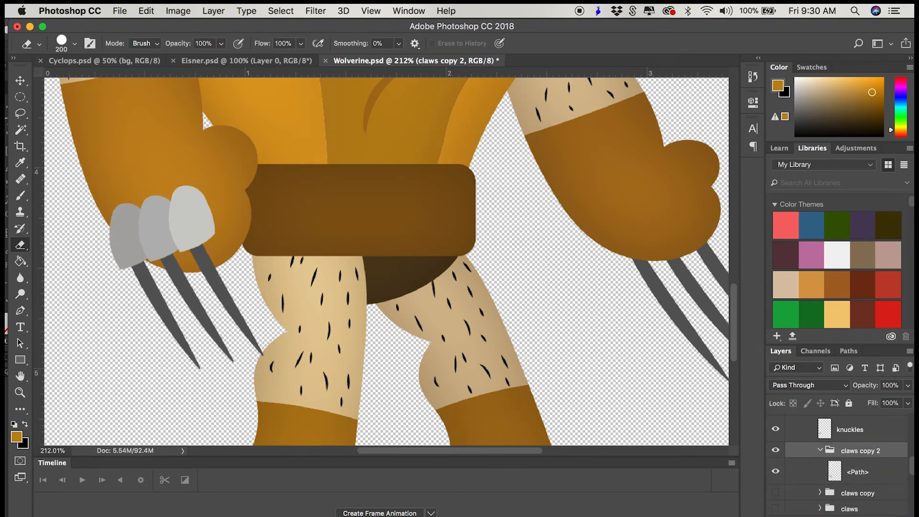
double_click(860, 450)
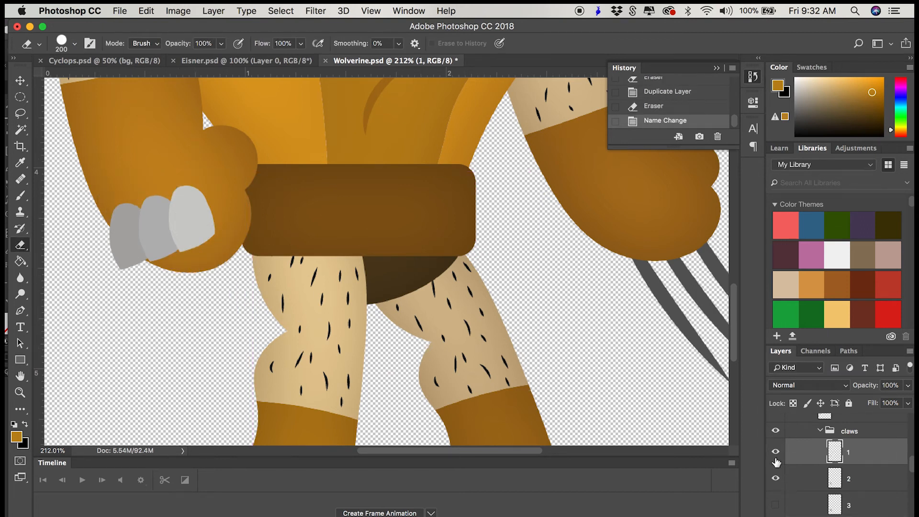
left_click(847, 479)
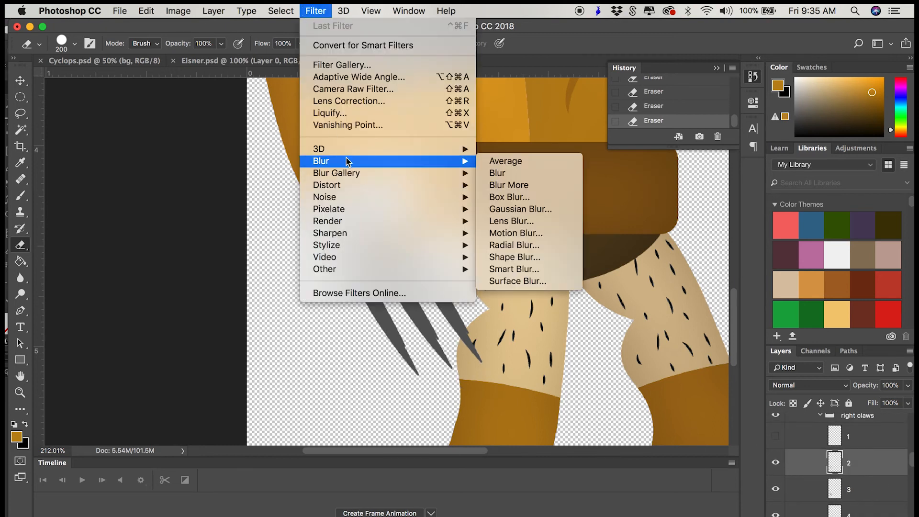
Apply a Motion Blur at angle -61 and distance 47 to claw frame 2.
left_click(515, 232)
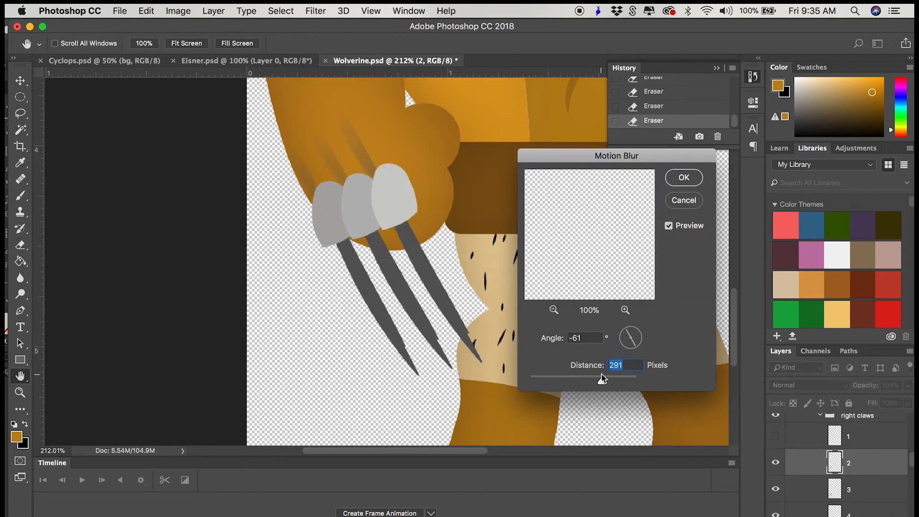
left_click(683, 177)
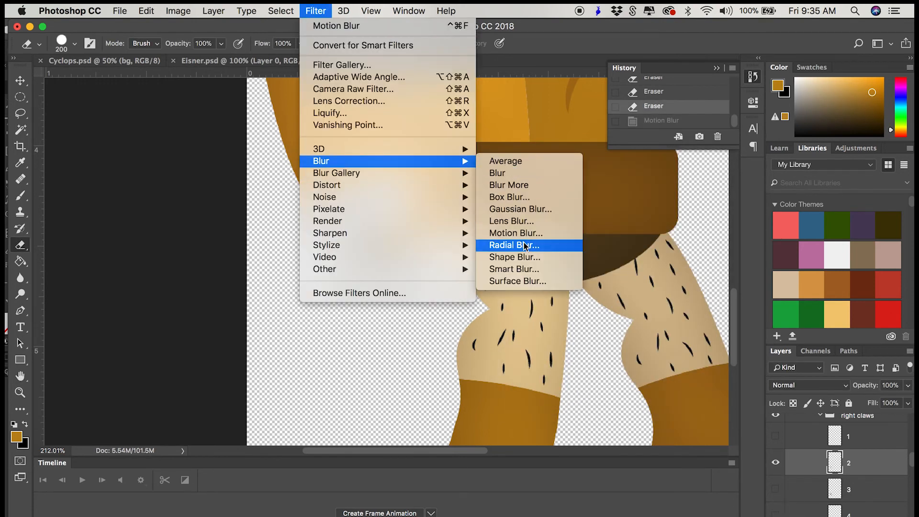
left_click(515, 232)
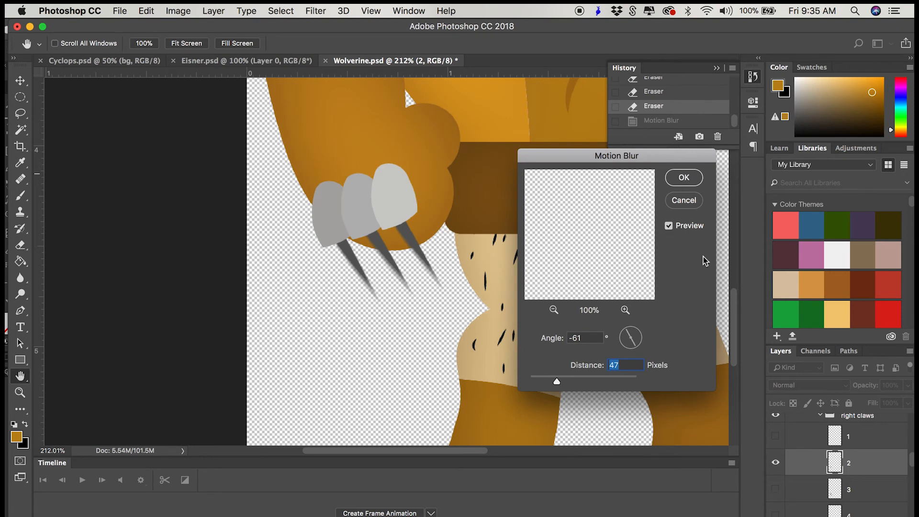
left_click(683, 177)
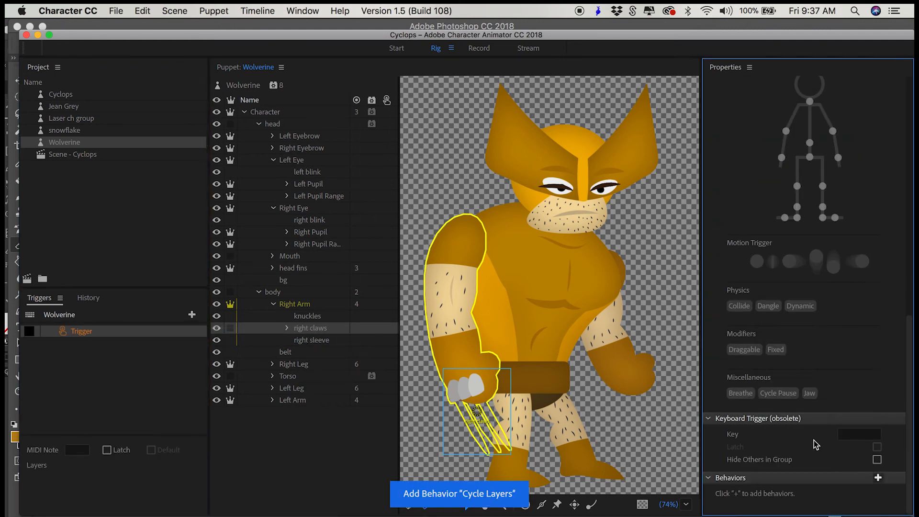
Review the right claws' Cycle Layers settings, then select the left claws group in the left arm.
left_click(459, 492)
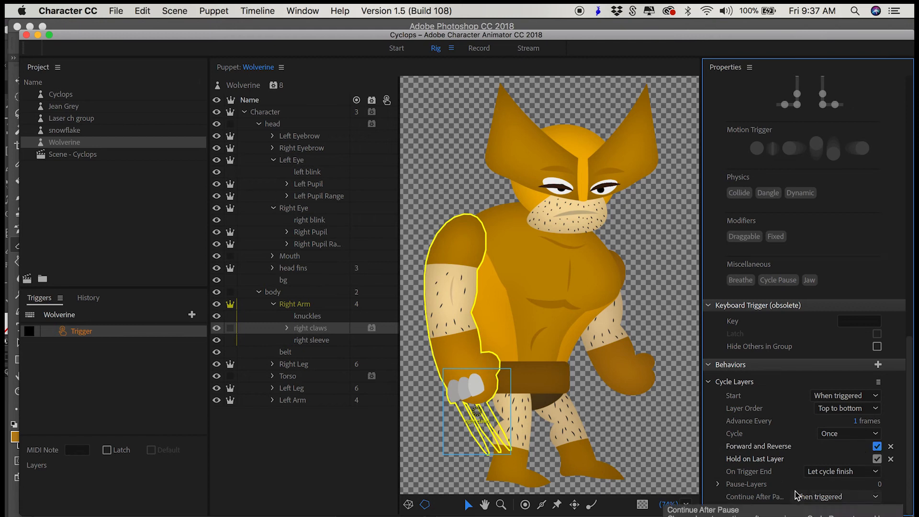
mouse_move(273, 404)
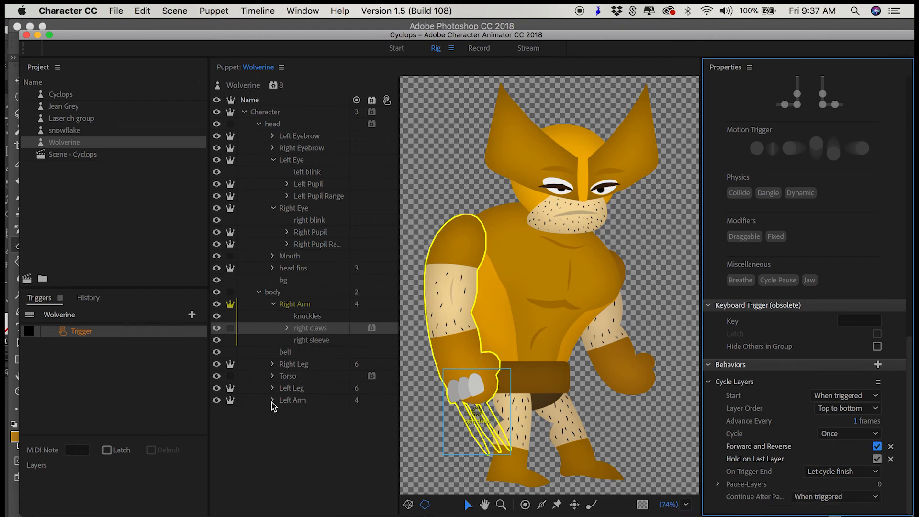
left_click(272, 400)
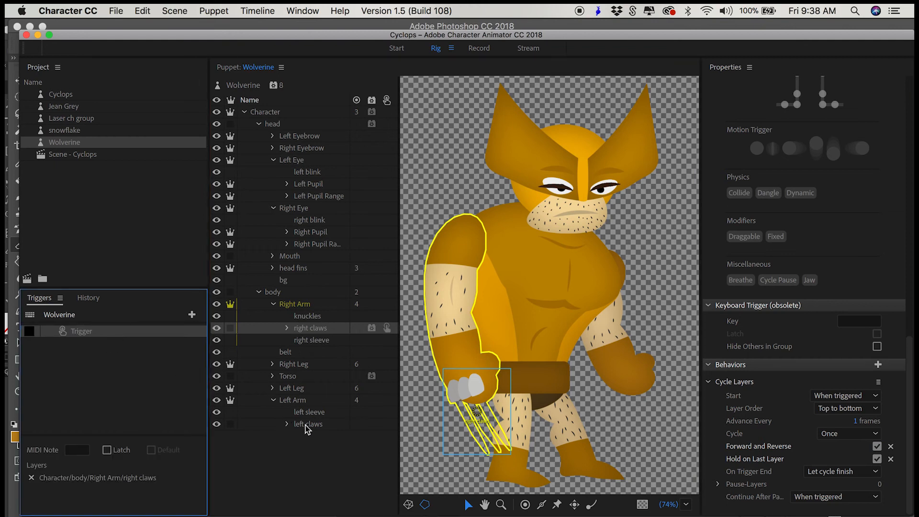
left_click(478, 48)
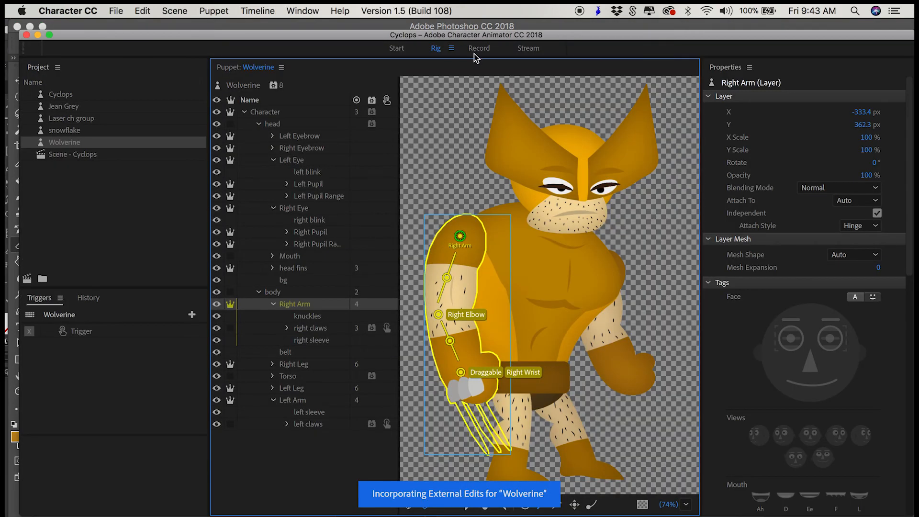
Switch to Record mode, then select the tooth shapes in Wolverine's mouth artwork.
left_click(478, 48)
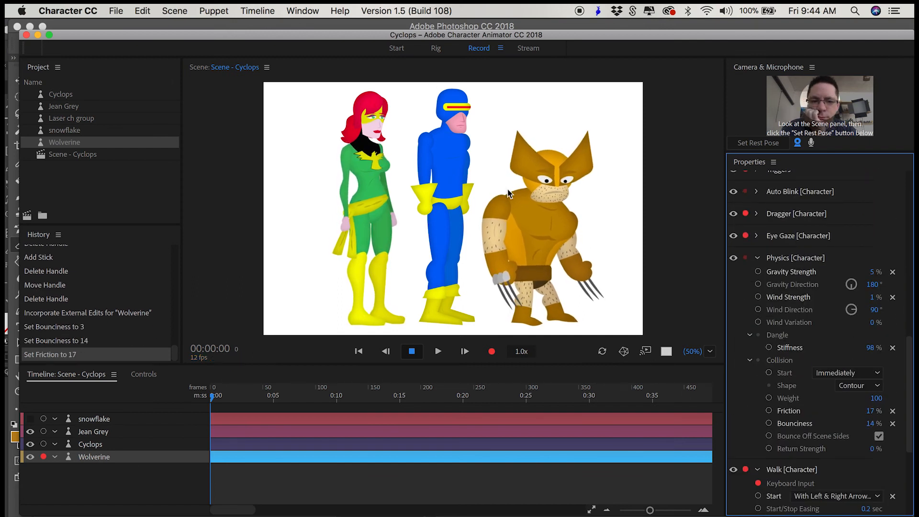
left_click(436, 48)
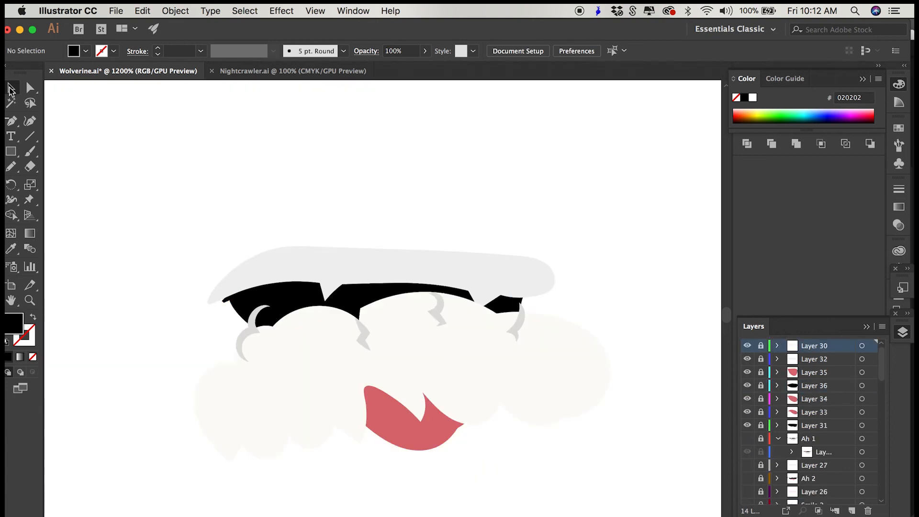
left_click(440, 322)
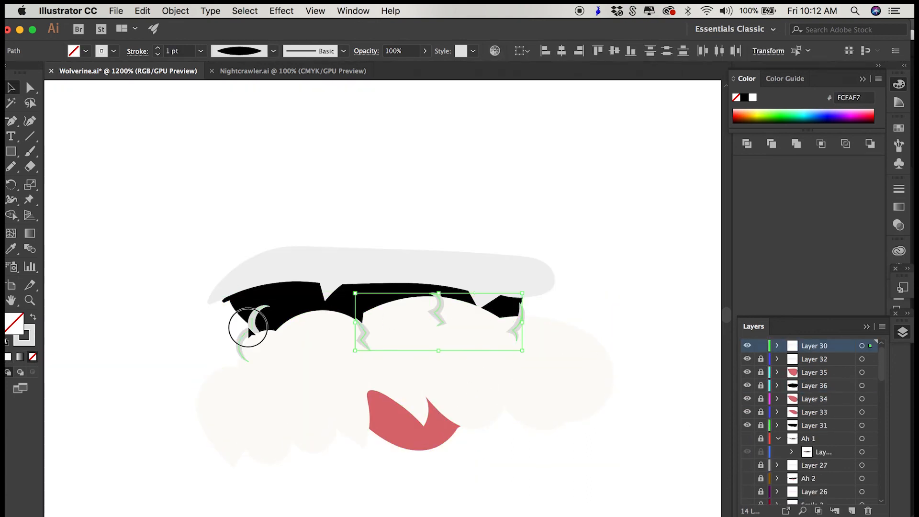